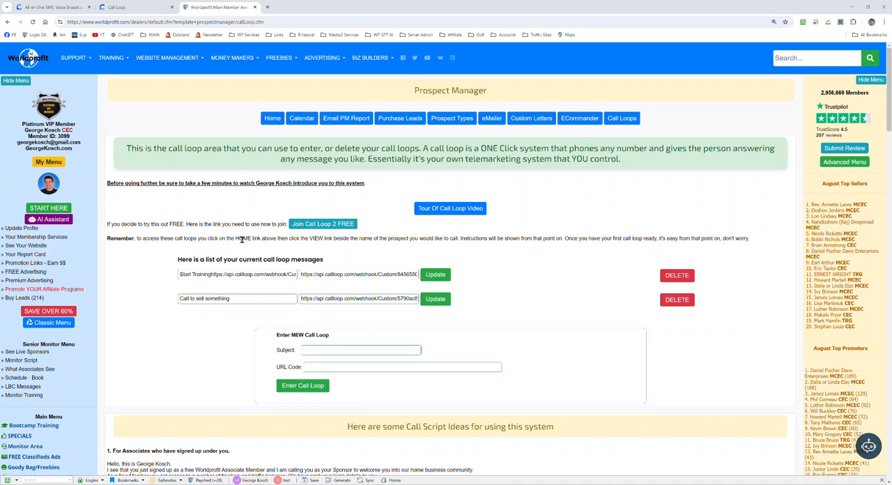
pyautogui.moveTo(266, 230)
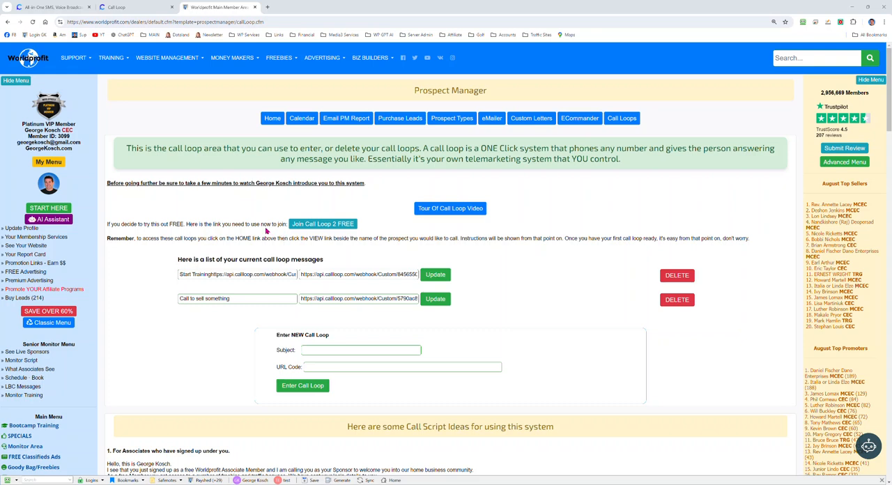
pyautogui.moveTo(357, 206)
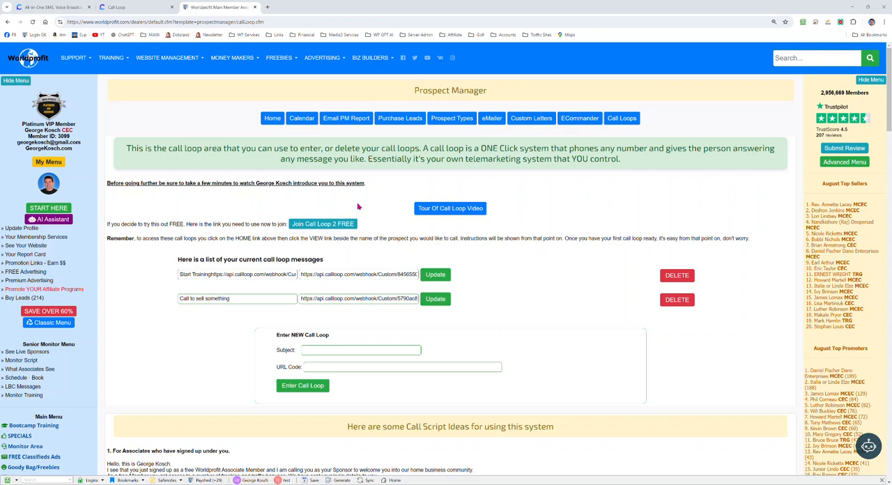
pyautogui.moveTo(374, 218)
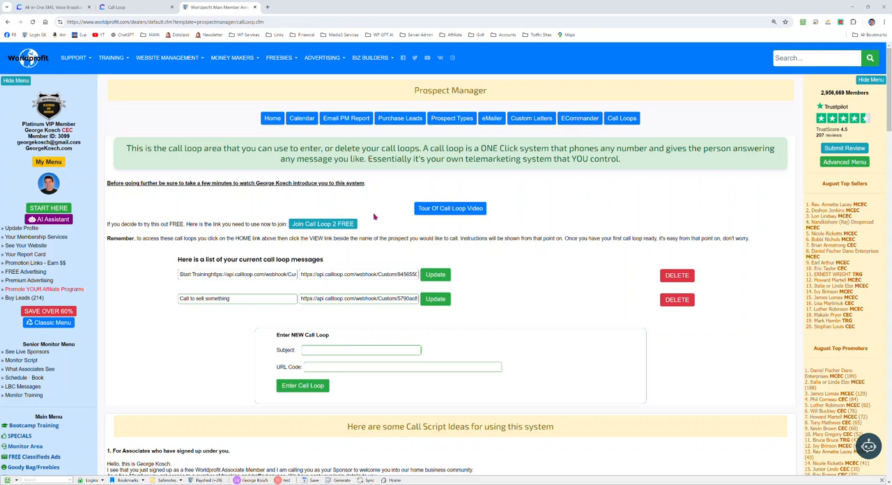
pyautogui.moveTo(377, 217)
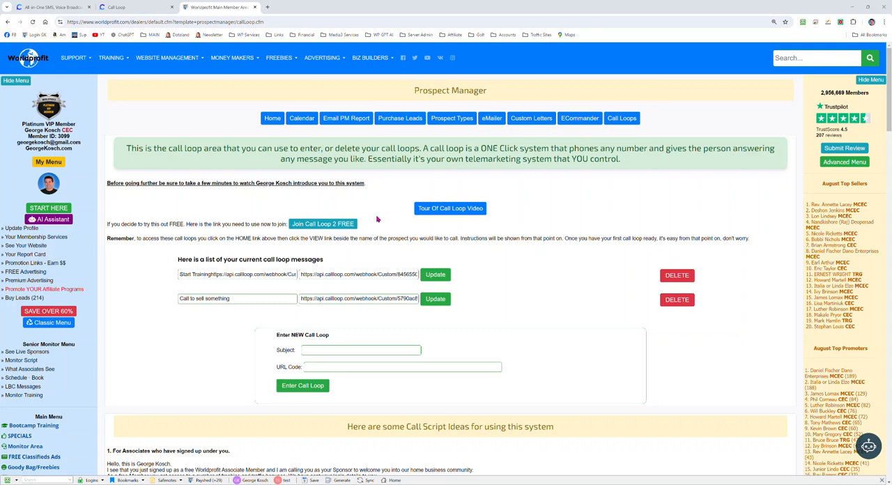
pyautogui.moveTo(381, 221)
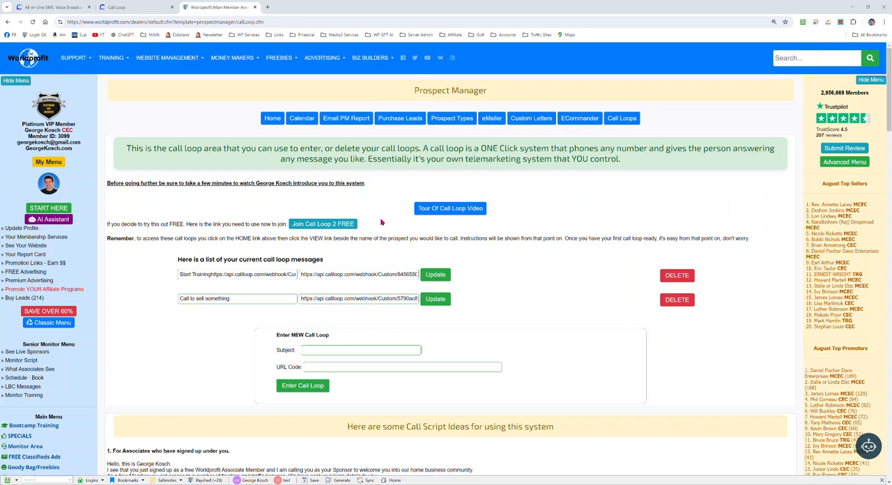
pyautogui.moveTo(376, 218)
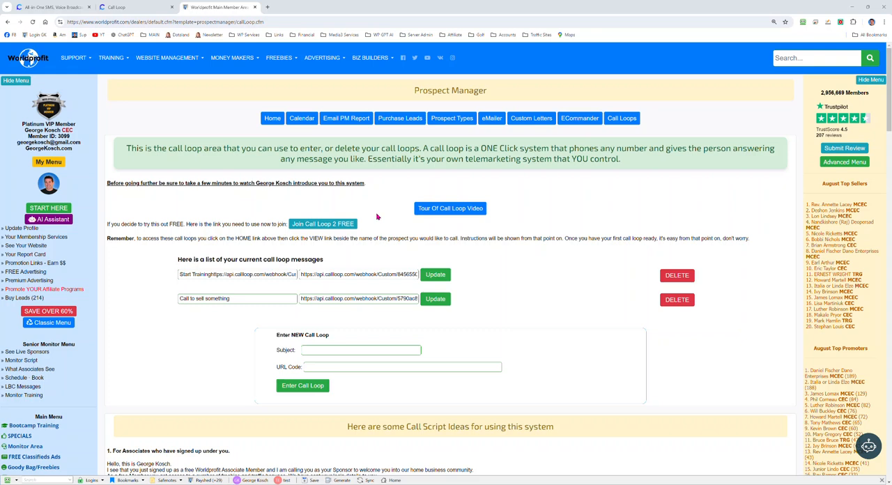
pyautogui.moveTo(385, 215)
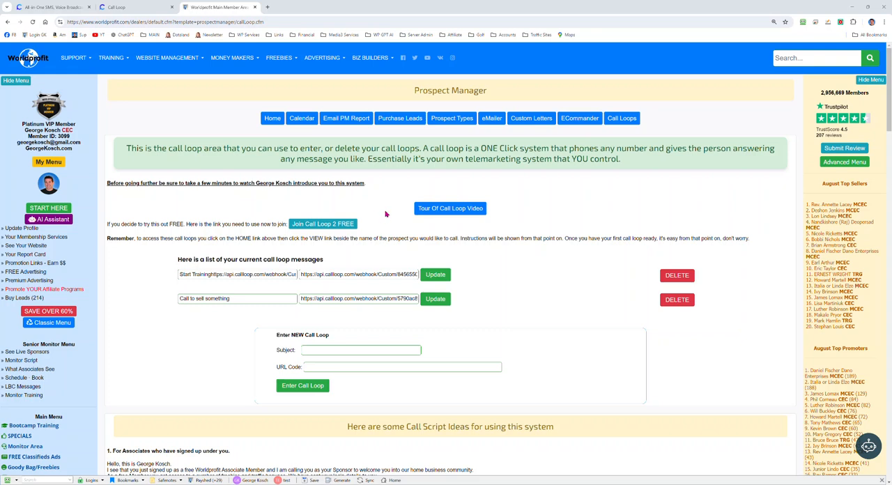
pyautogui.moveTo(382, 217)
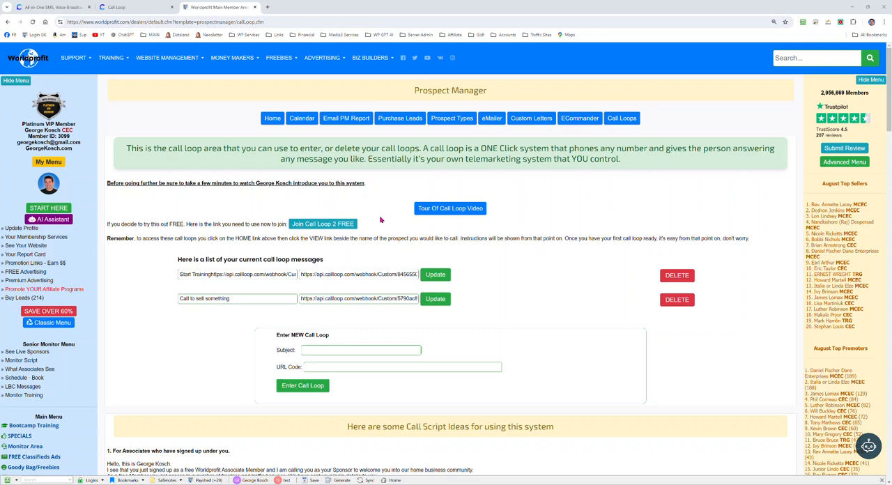
pyautogui.moveTo(376, 217)
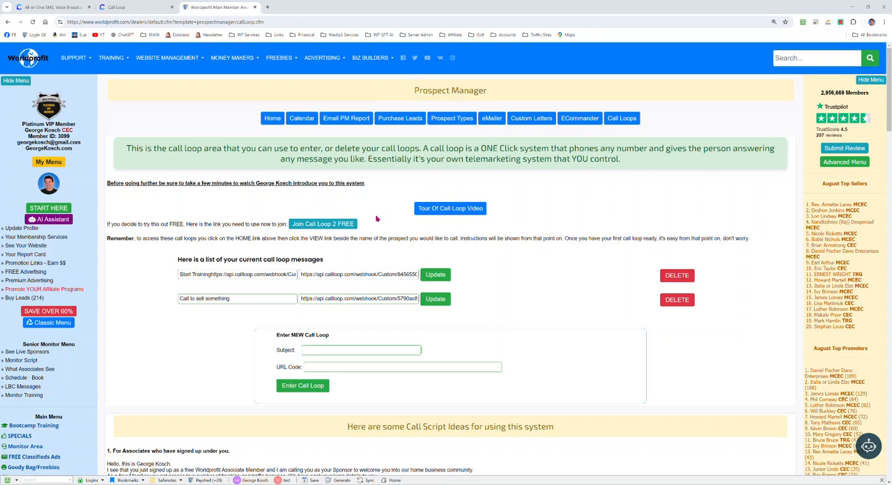
pyautogui.moveTo(379, 216)
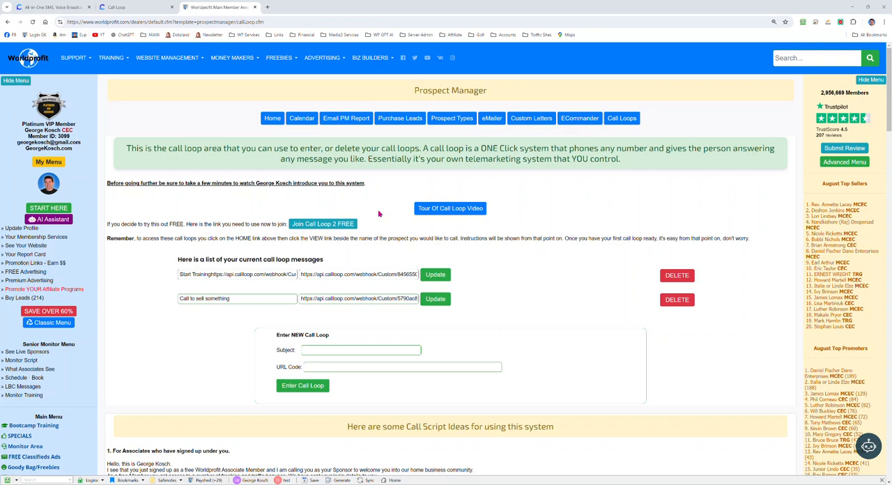
pyautogui.moveTo(384, 212)
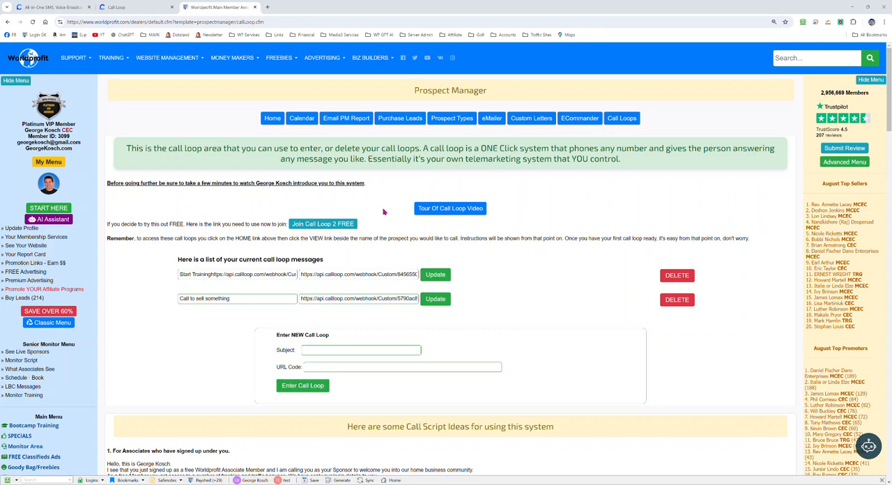
pyautogui.moveTo(393, 209)
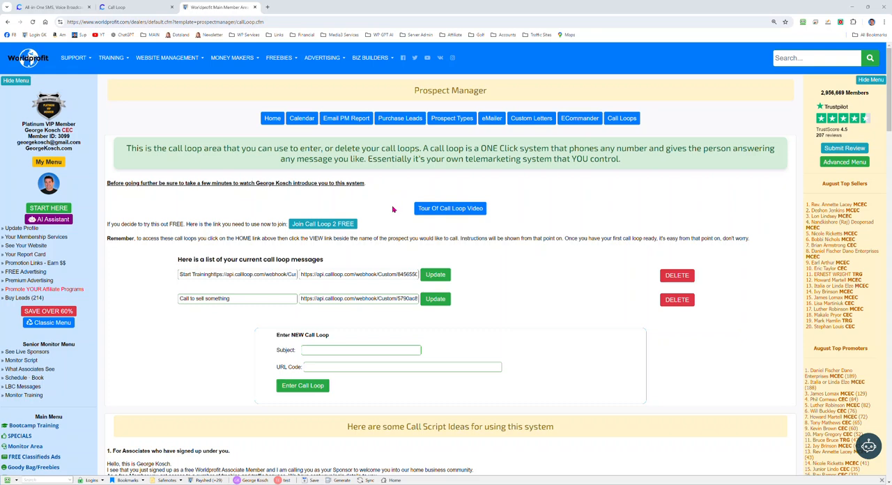
pyautogui.moveTo(398, 198)
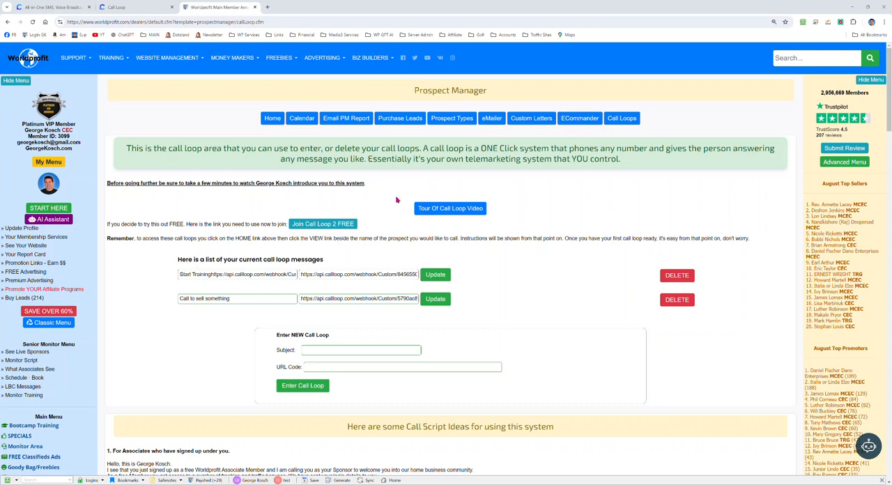
pyautogui.moveTo(402, 180)
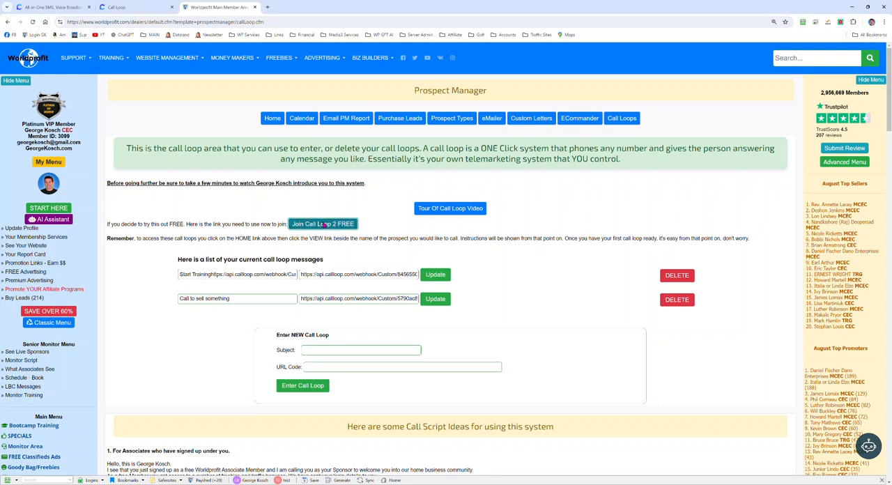
# - Reach the Call Loop site from the signup link and sign in to the dashboard
pyautogui.click(323, 223)
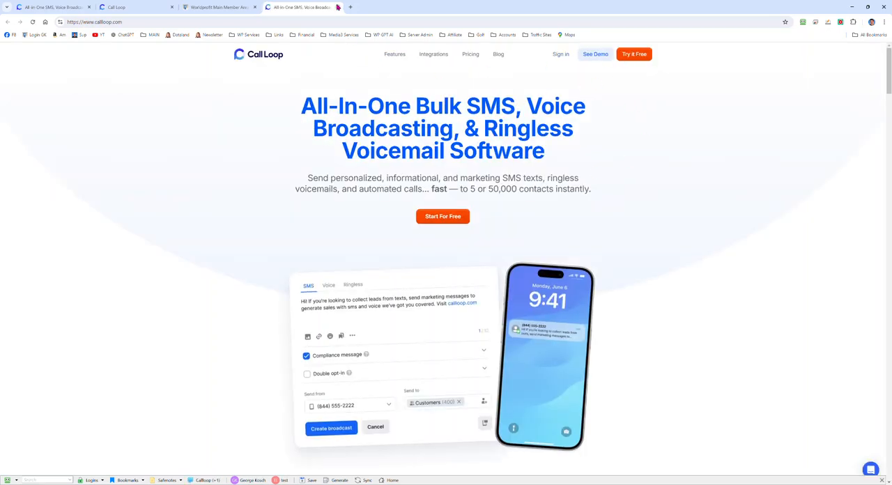
pyautogui.click(114, 7)
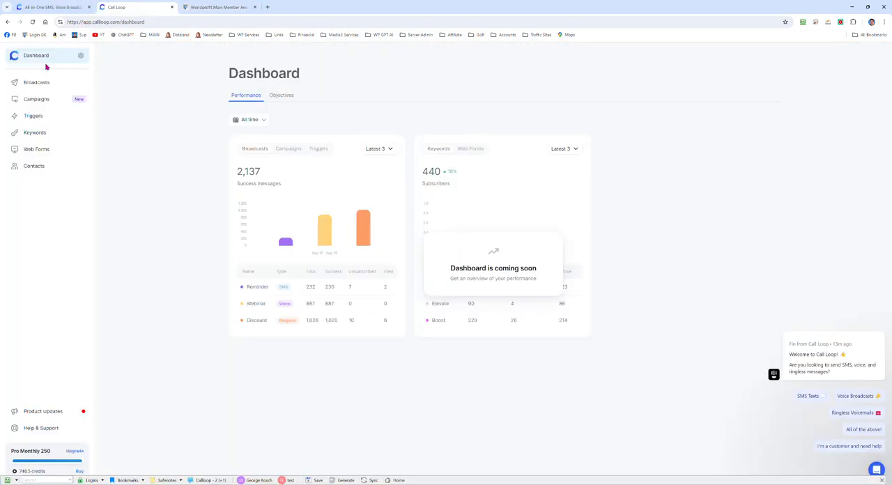
pyautogui.moveTo(143, 103)
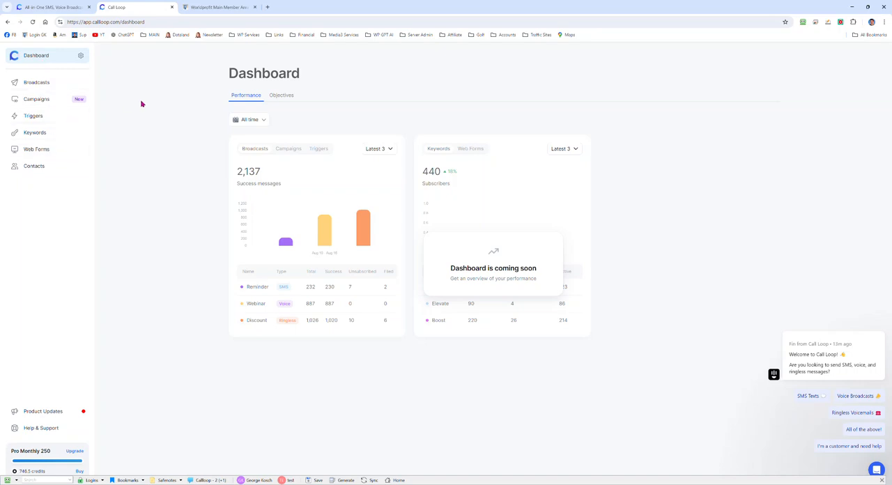
pyautogui.moveTo(187, 260)
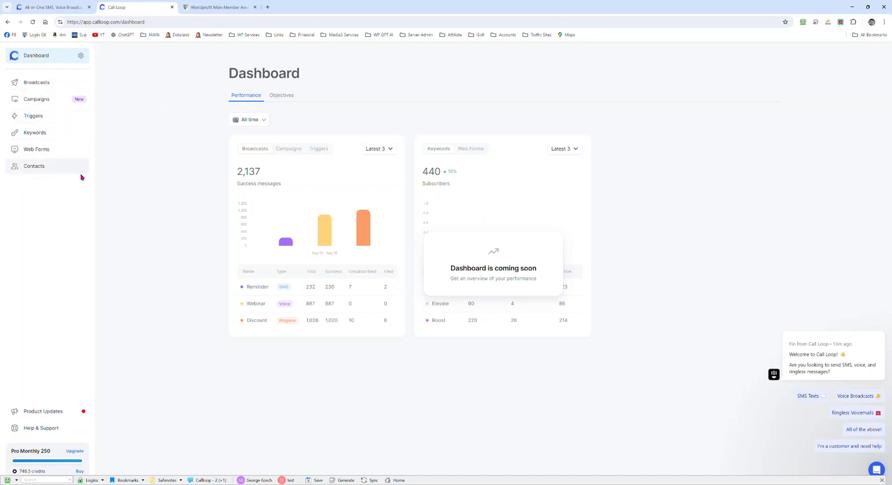
pyautogui.moveTo(115, 76)
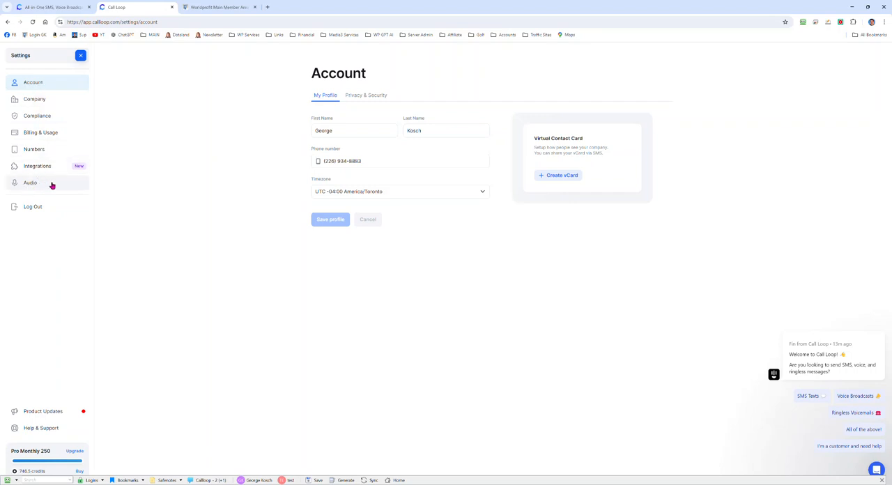
pyautogui.moveTo(48, 187)
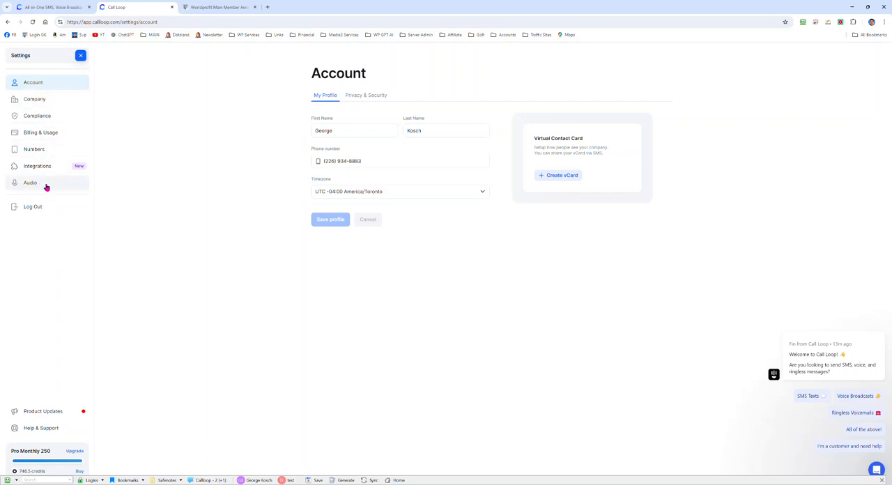
pyautogui.moveTo(147, 192)
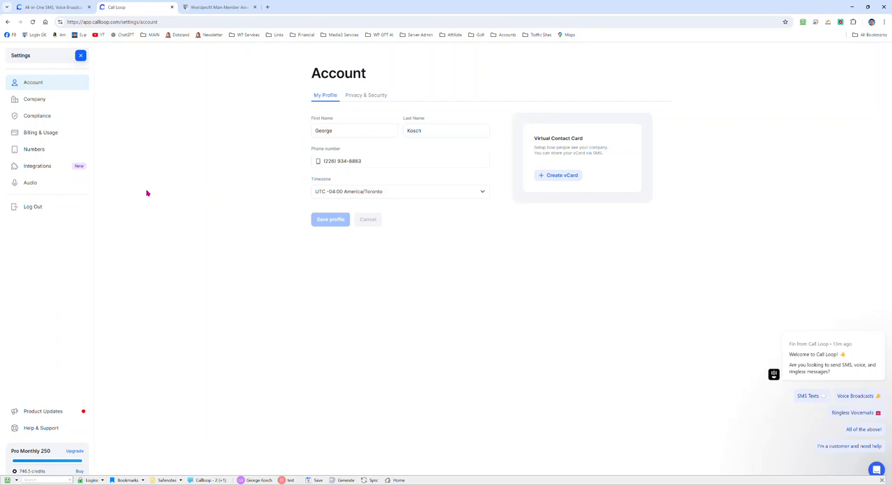
# - Show the Audio page listing uploaded files with durations and usage
pyautogui.click(31, 183)
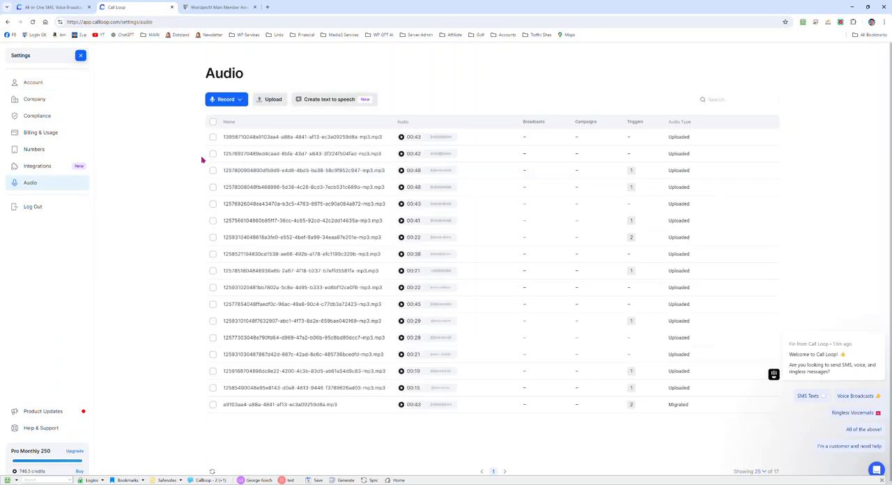
pyautogui.moveTo(214, 136)
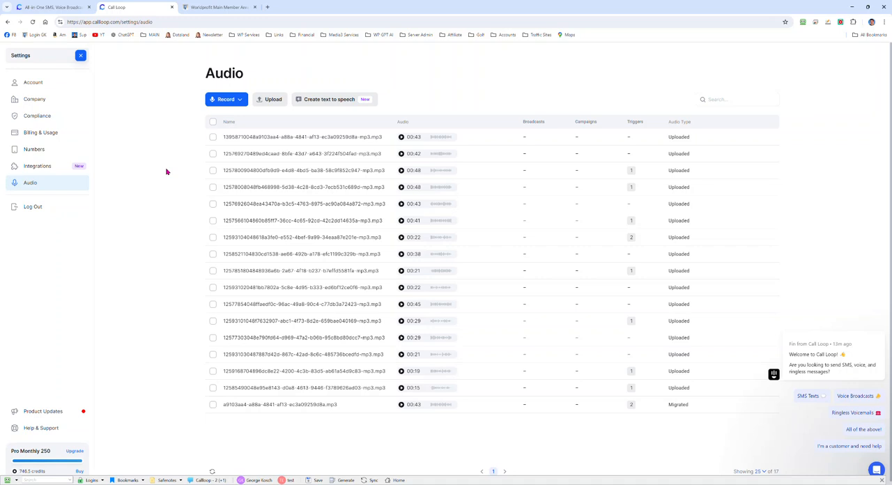
pyautogui.moveTo(162, 159)
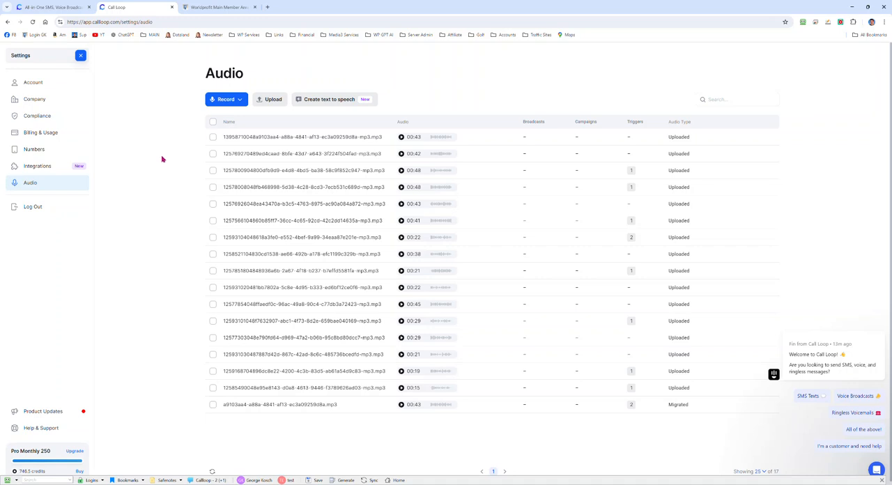
pyautogui.moveTo(170, 153)
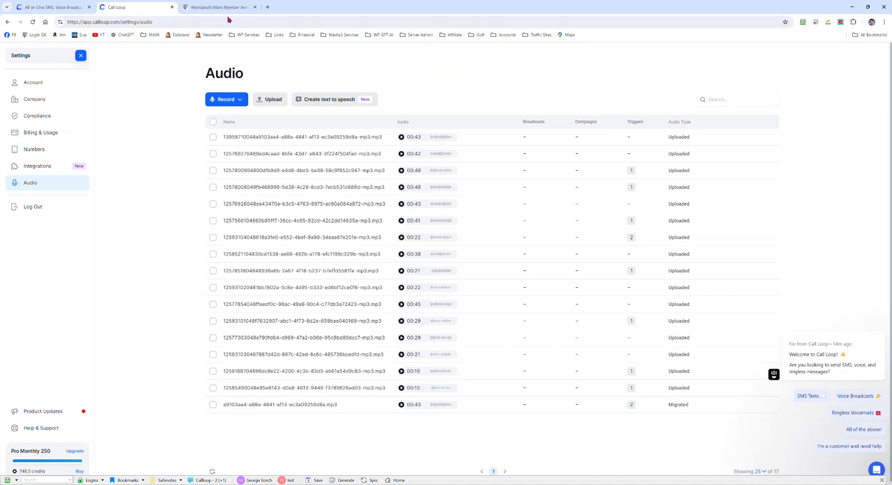
# - Review WorldProfit's existing call loop messages before returning to the audio library
pyautogui.click(220, 7)
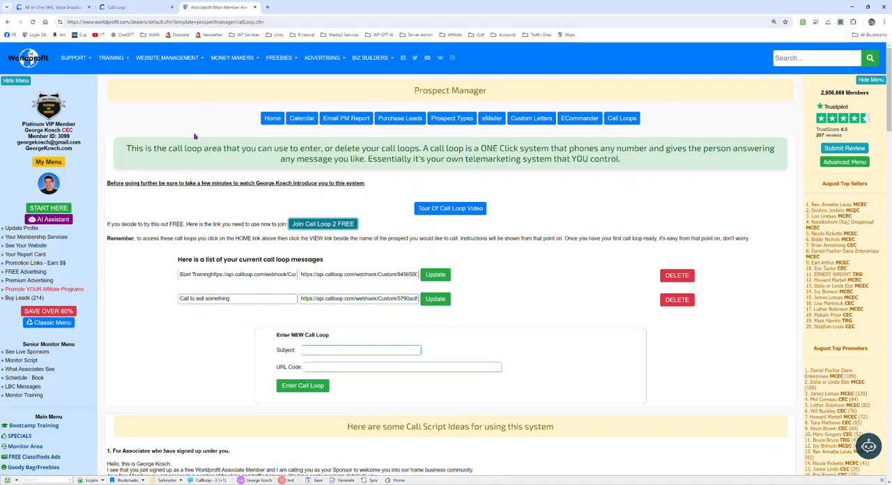
pyautogui.scroll(-3)
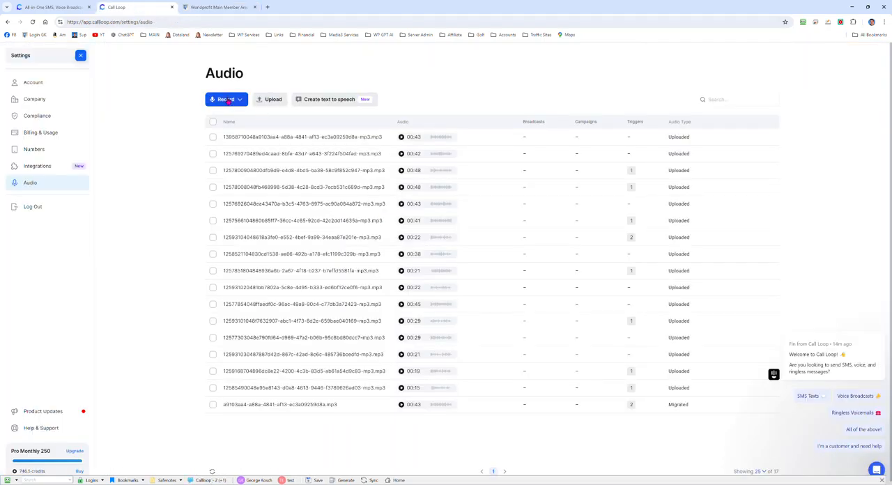
# - Create a text-to-speech audio file titled 'Test for video' from the welcome script
pyautogui.click(324, 99)
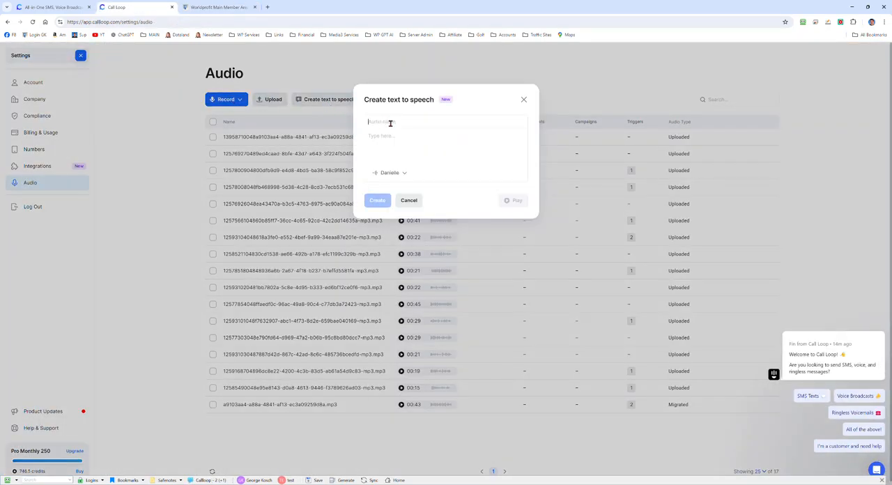
pyautogui.write('Test')
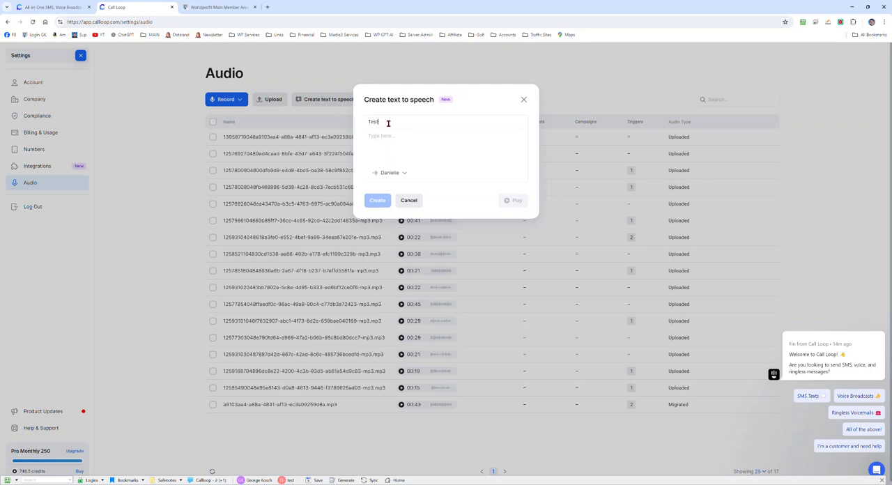
pyautogui.write('for')
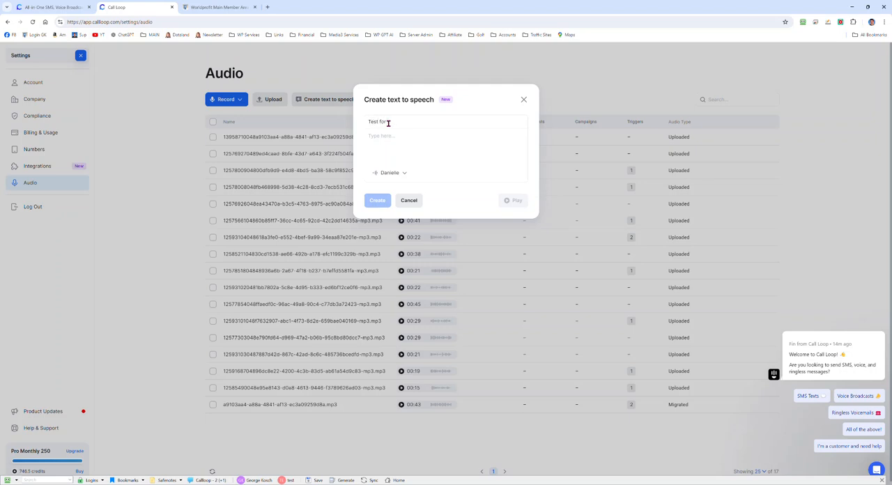
pyautogui.write('video')
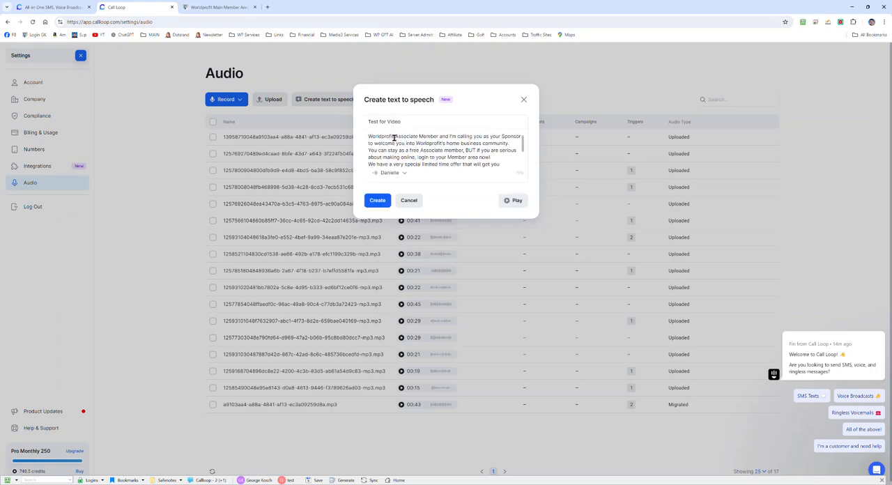
pyautogui.click(377, 201)
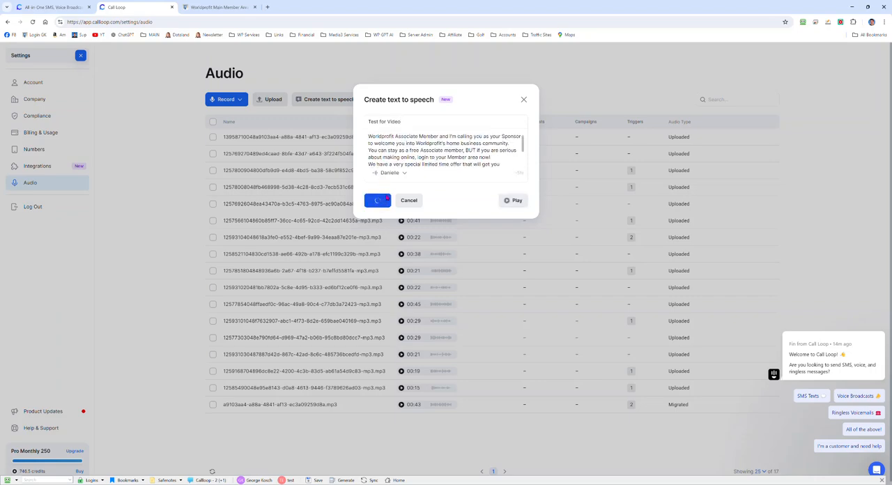
pyautogui.click(377, 201)
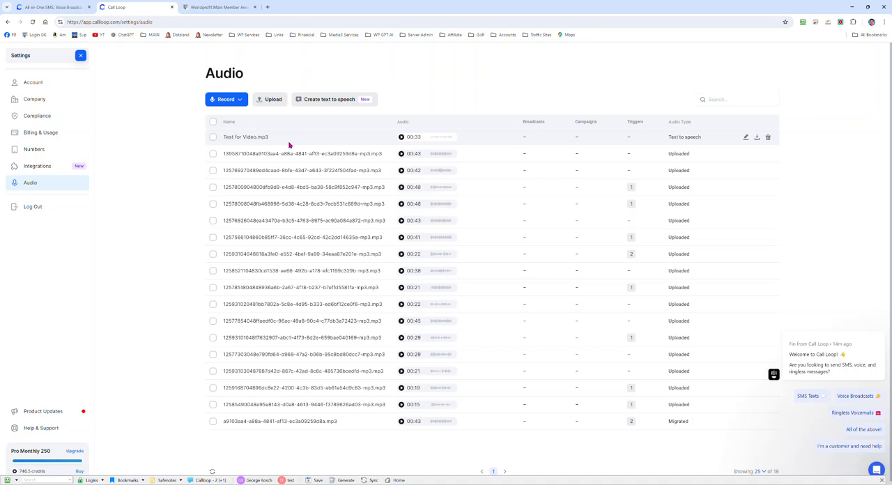
pyautogui.moveTo(417, 137)
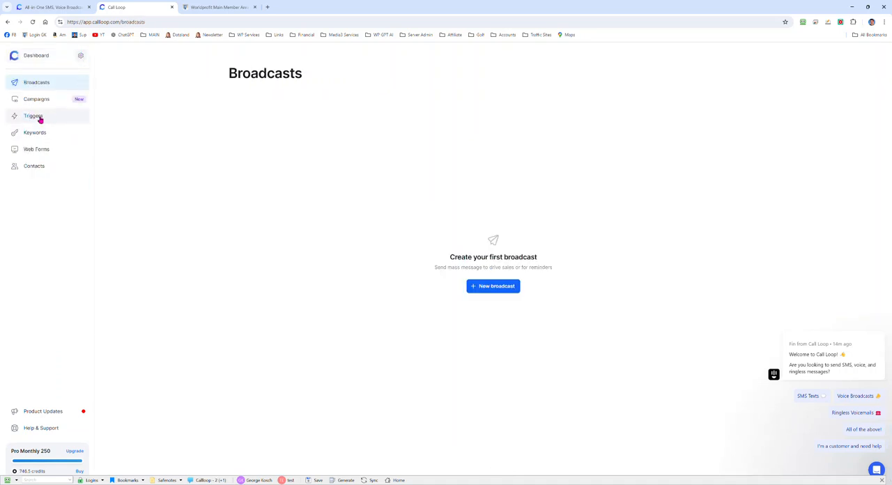
# - Start a new trigger and make it a Custom app trigger
pyautogui.click(33, 115)
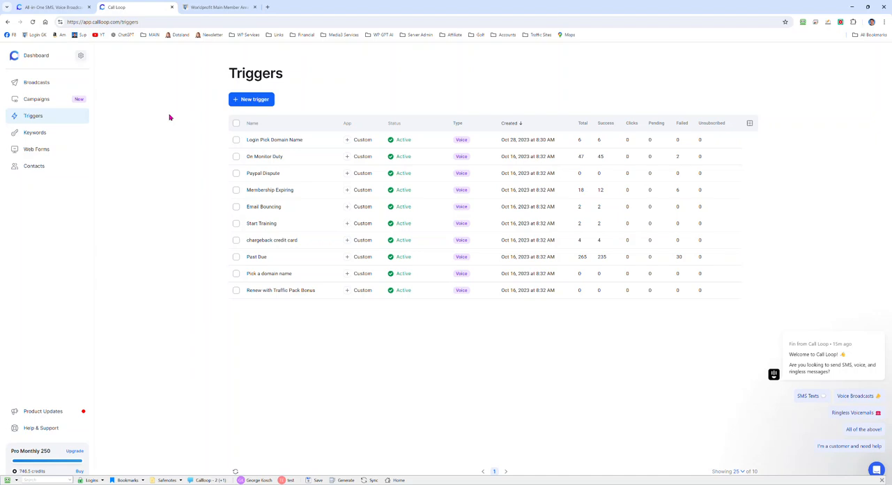
pyautogui.click(251, 99)
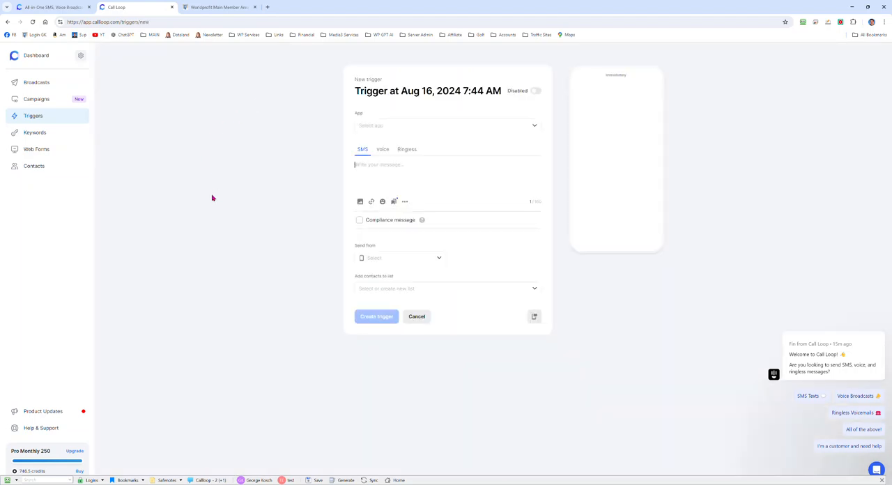
pyautogui.click(446, 126)
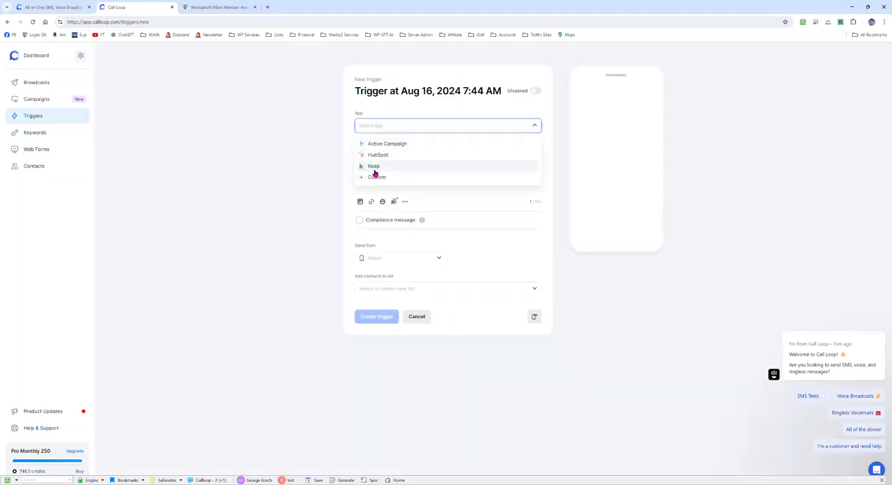
pyautogui.click(376, 177)
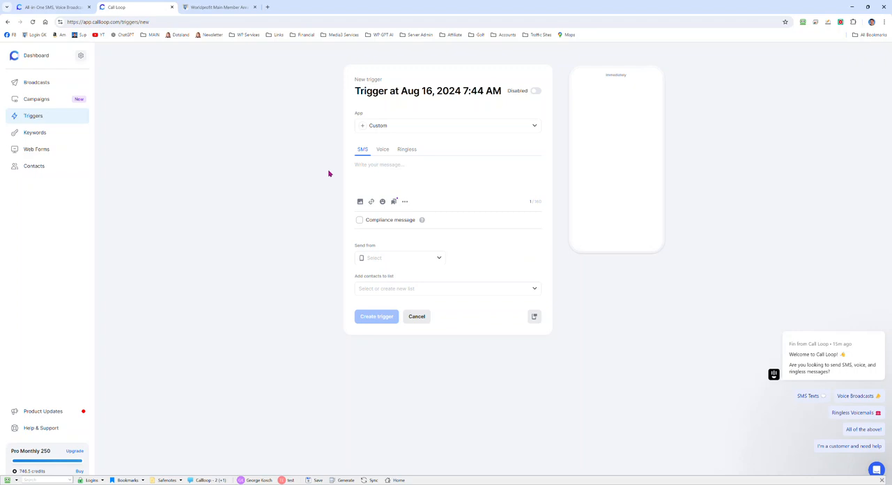
# - Switch the trigger to voice and attach Test for Video as the live-answer message
pyautogui.click(382, 149)
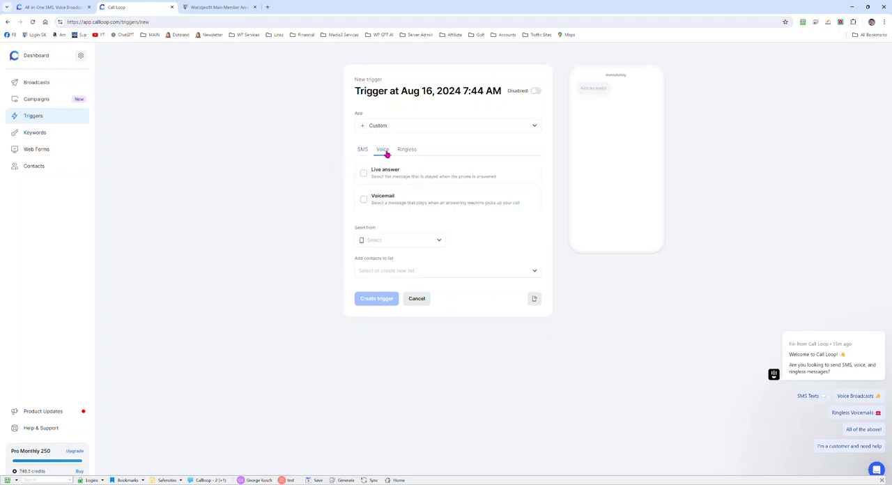
pyautogui.click(363, 173)
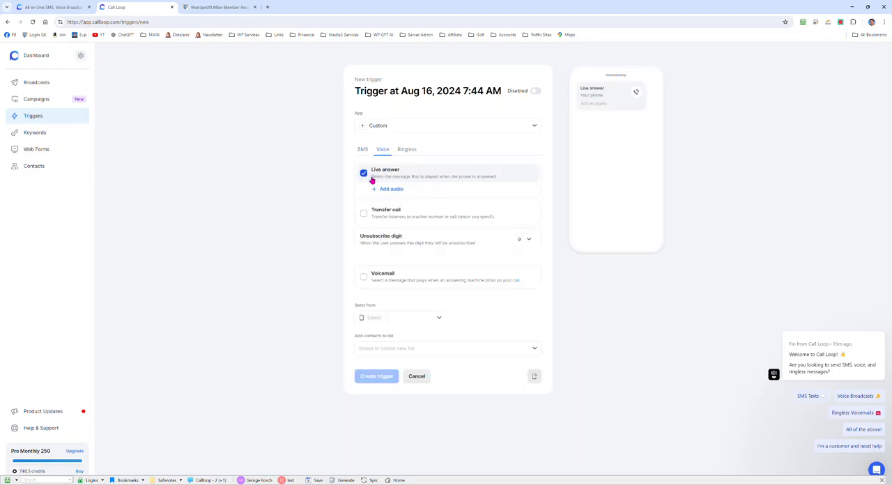
pyautogui.click(387, 189)
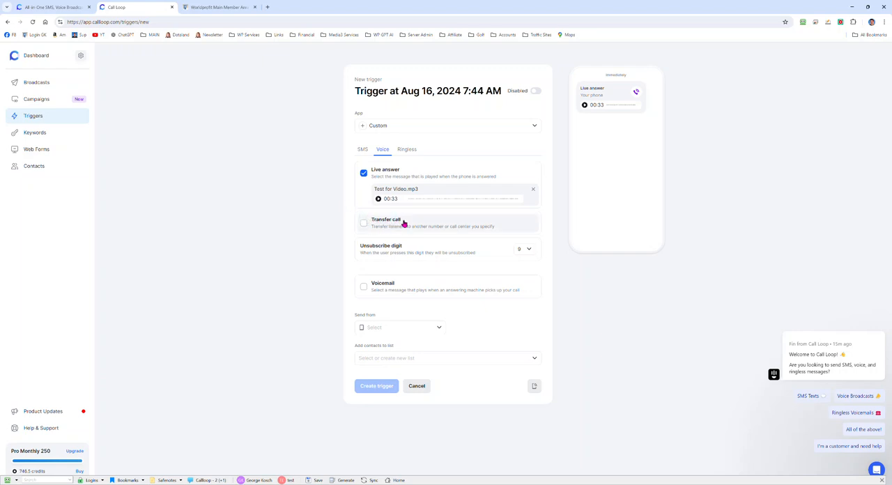
pyautogui.moveTo(418, 232)
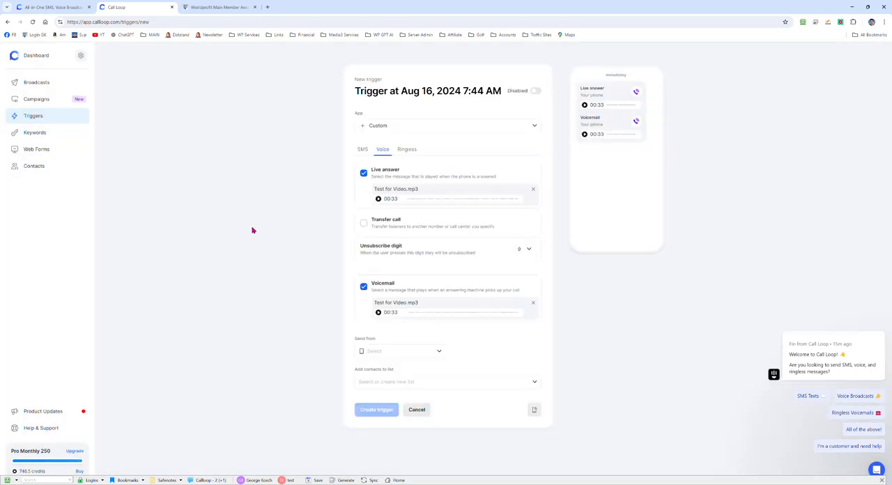
pyautogui.moveTo(333, 256)
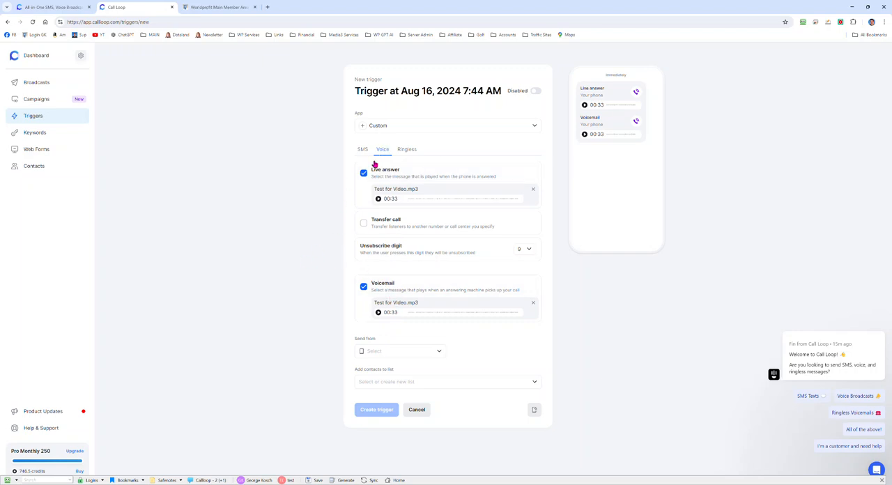
pyautogui.click(398, 351)
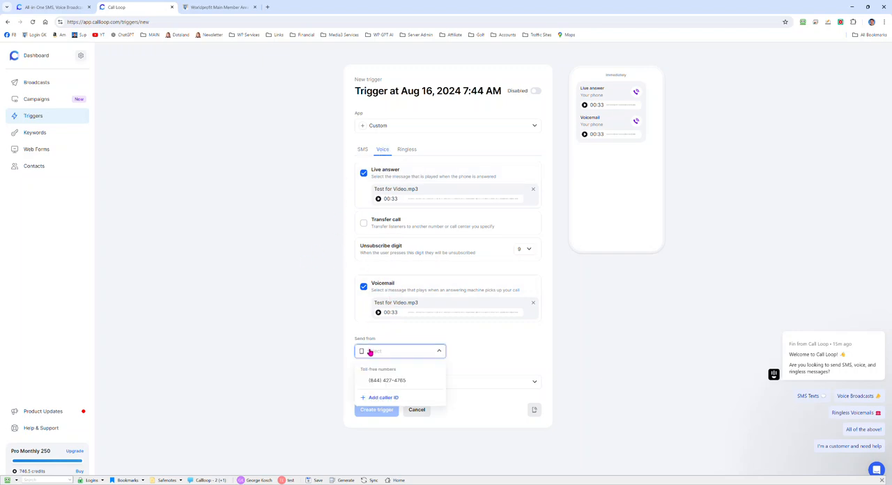
pyautogui.click(387, 379)
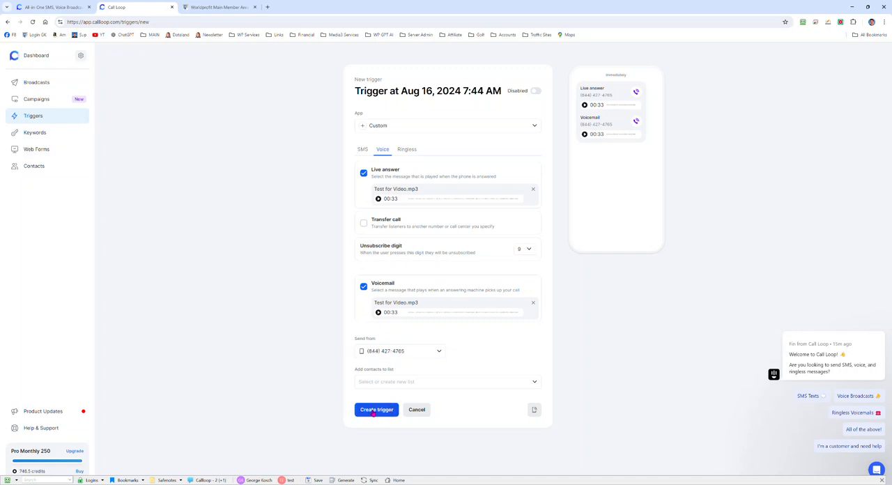
pyautogui.click(377, 410)
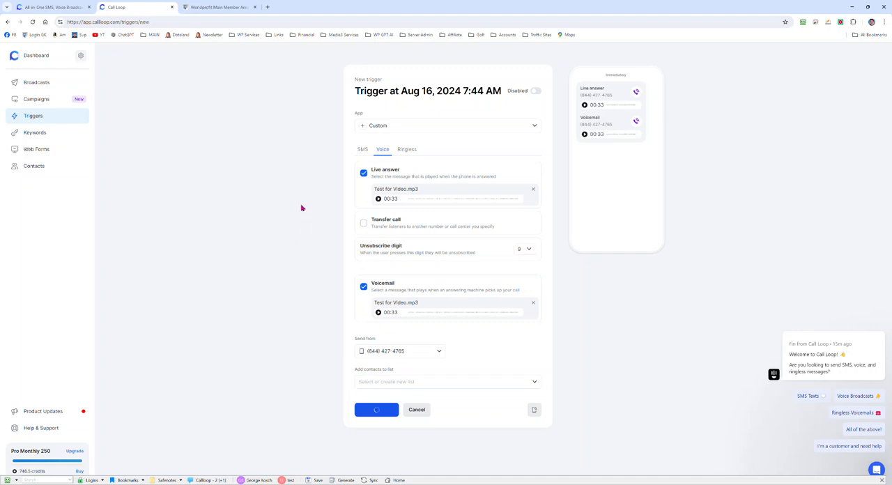
# - Copy the new trigger's webhook link and return to WorldProfit's call loop page
pyautogui.click(376, 409)
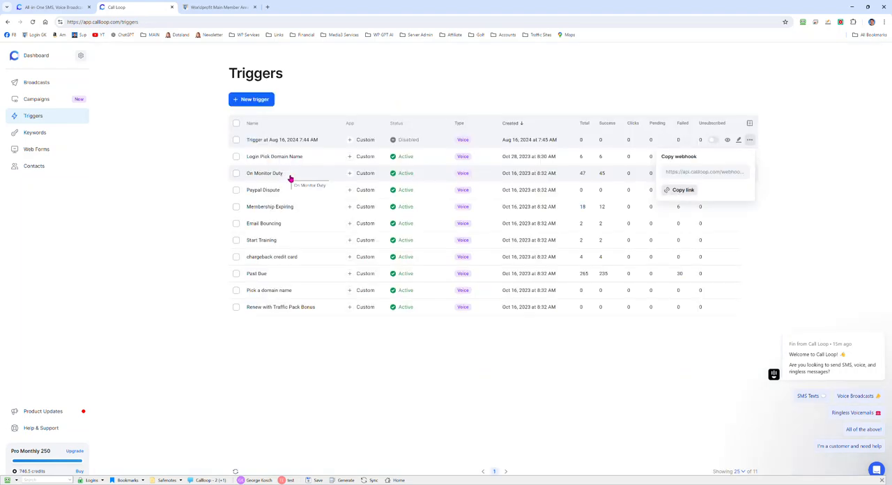
pyautogui.moveTo(701, 163)
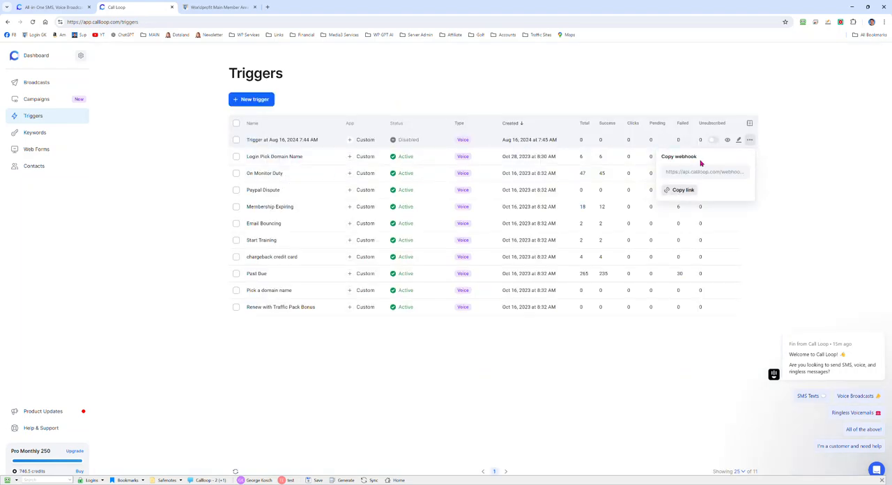
pyautogui.moveTo(703, 158)
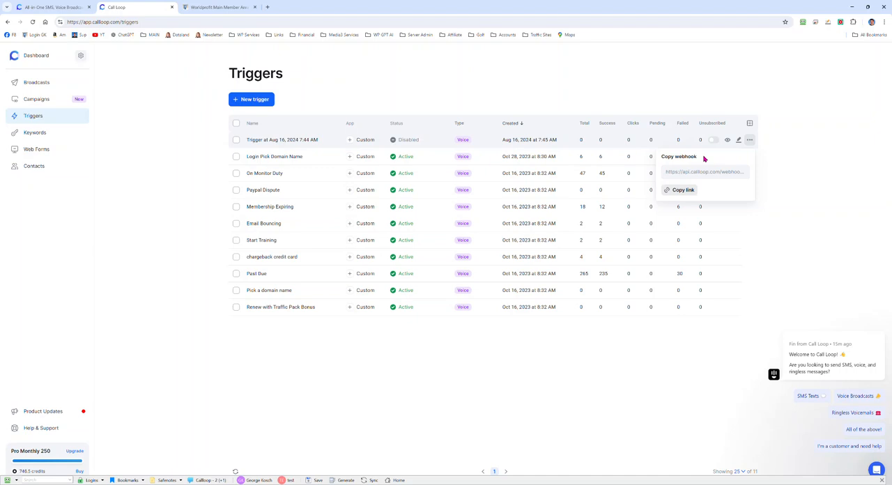
pyautogui.click(682, 189)
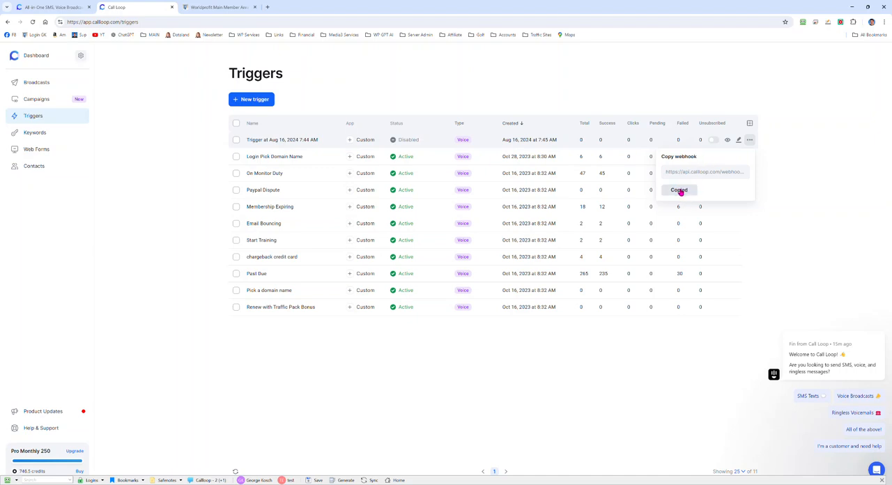
pyautogui.click(677, 189)
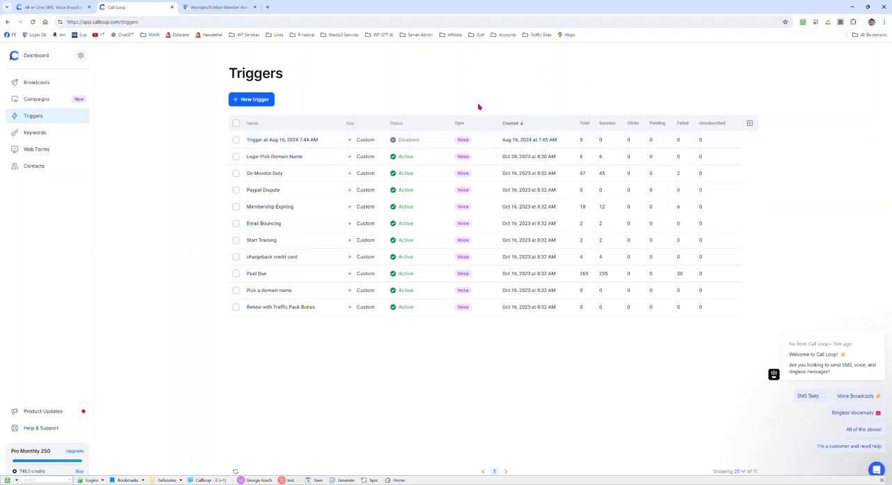
pyautogui.moveTo(304, 156)
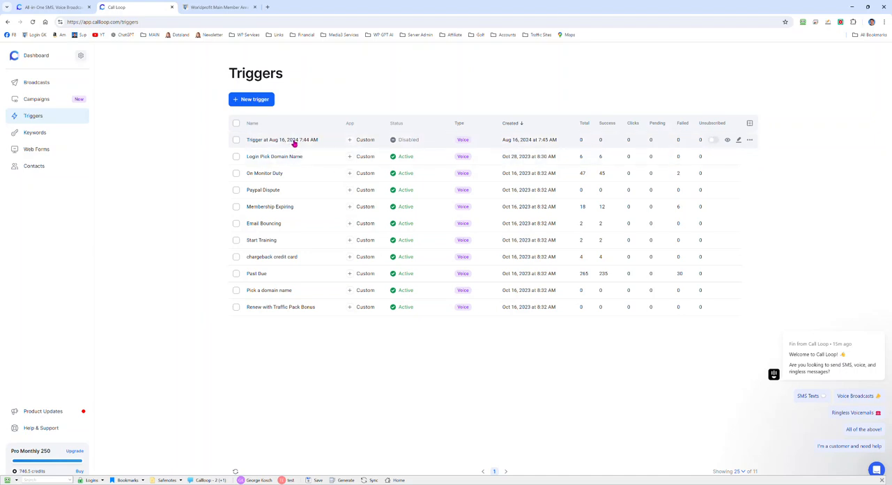
pyautogui.click(749, 140)
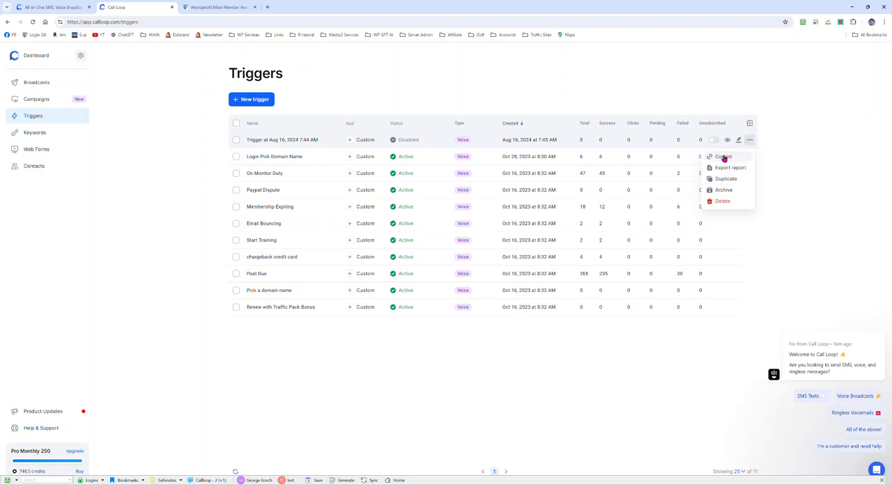
pyautogui.click(221, 7)
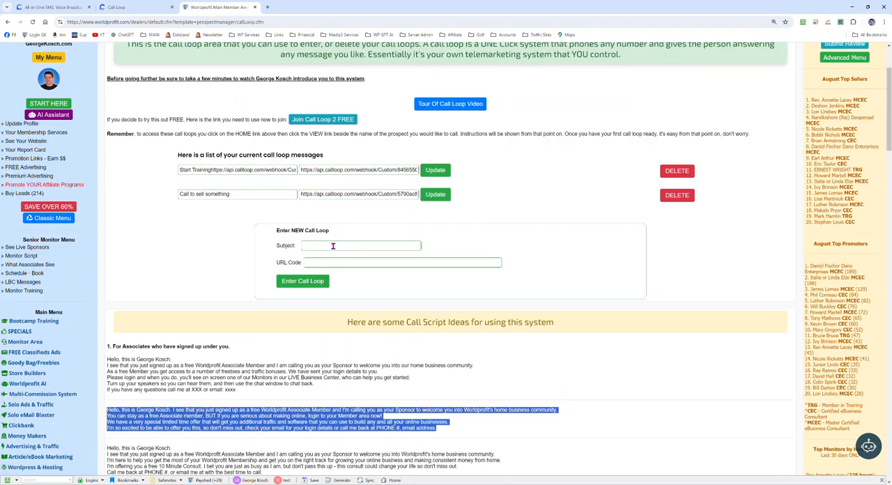
# - Enter subject 'Test for Video' and the Call Loop webhook URL for the new message
pyautogui.write('1')
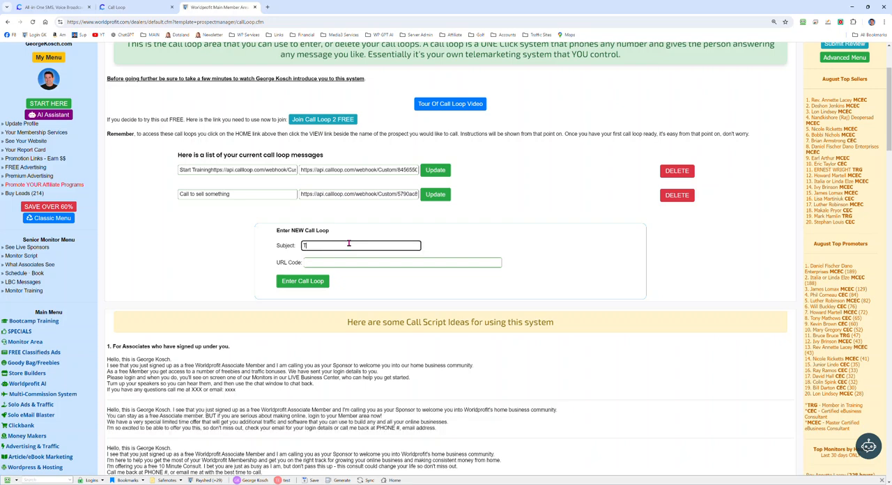
pyautogui.write('Test for Video')
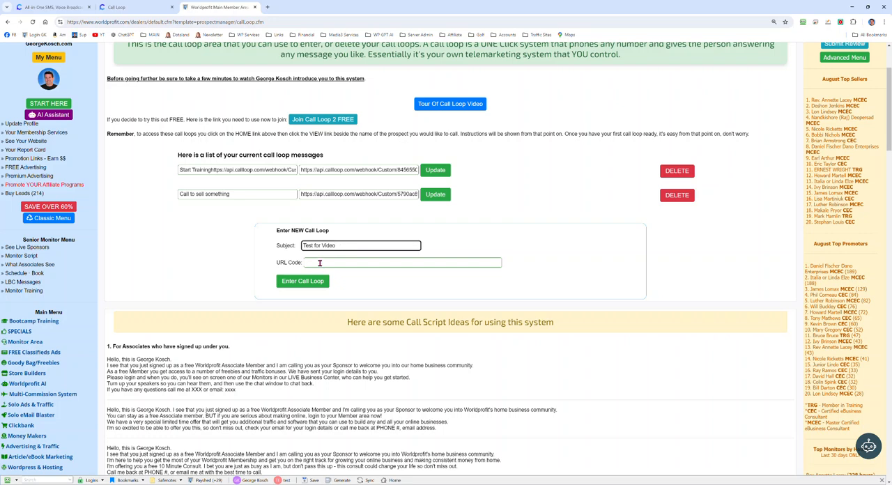
pyautogui.write('ook/Custom/d2aaabfe-a8ac-4e51-af07-29318d705bd2?phone=&first=&last=&email=')
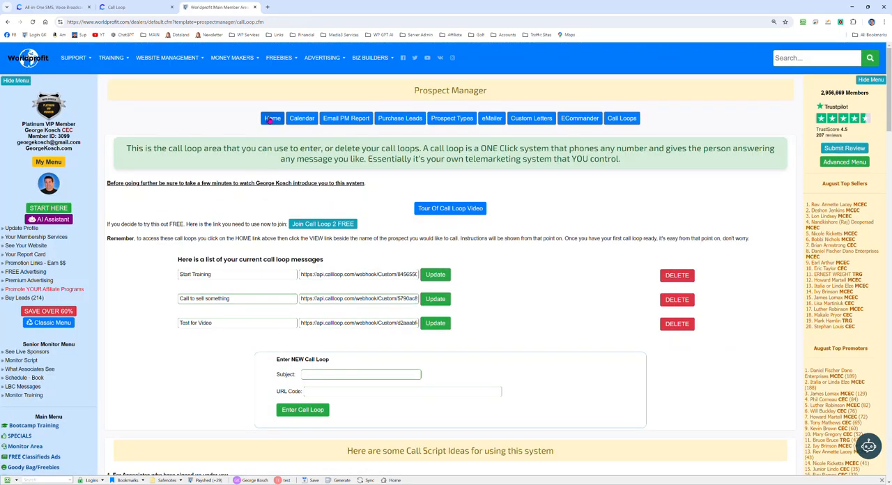
# - Open the first prospect's record from Prospect Manager, glancing at its email actions
pyautogui.click(272, 117)
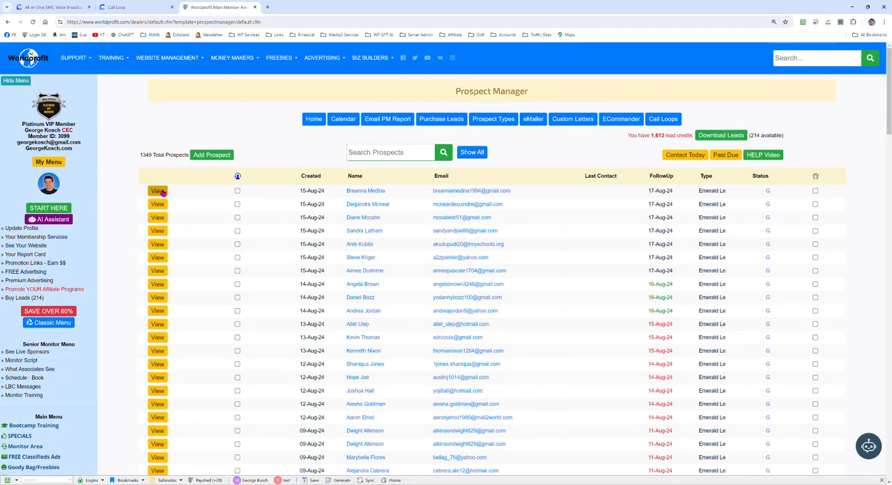
pyautogui.click(157, 191)
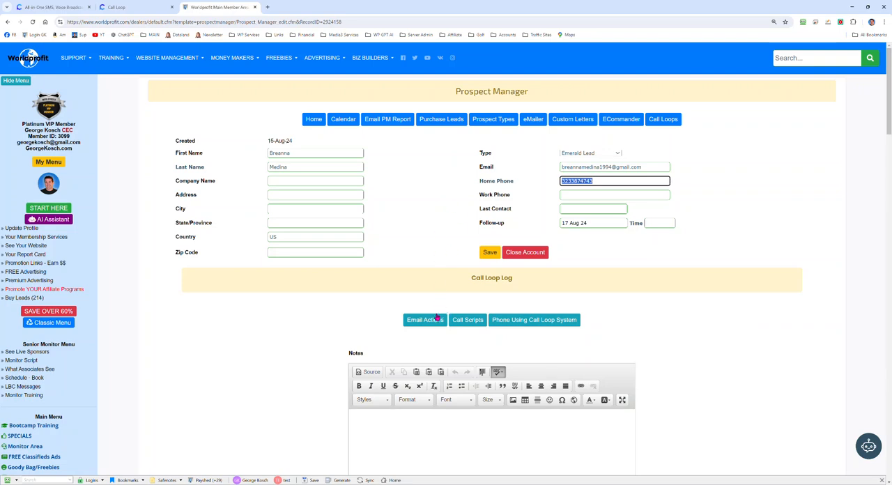
pyautogui.click(425, 319)
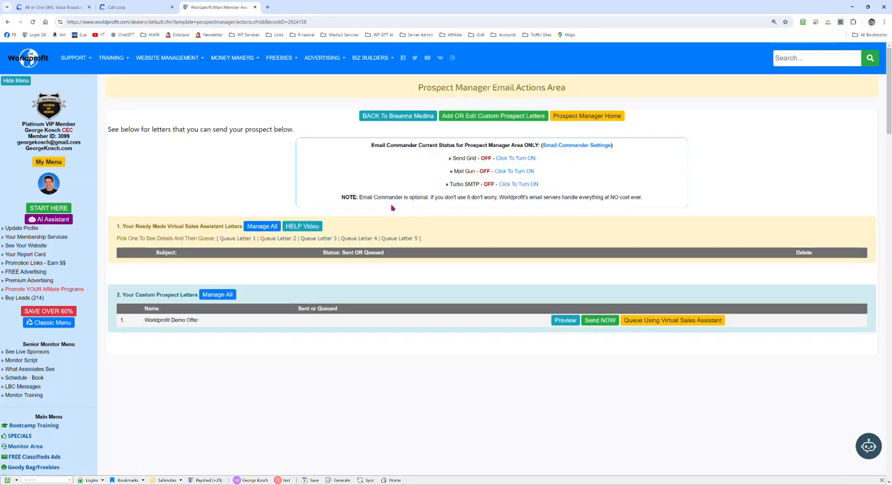
pyautogui.moveTo(352, 187)
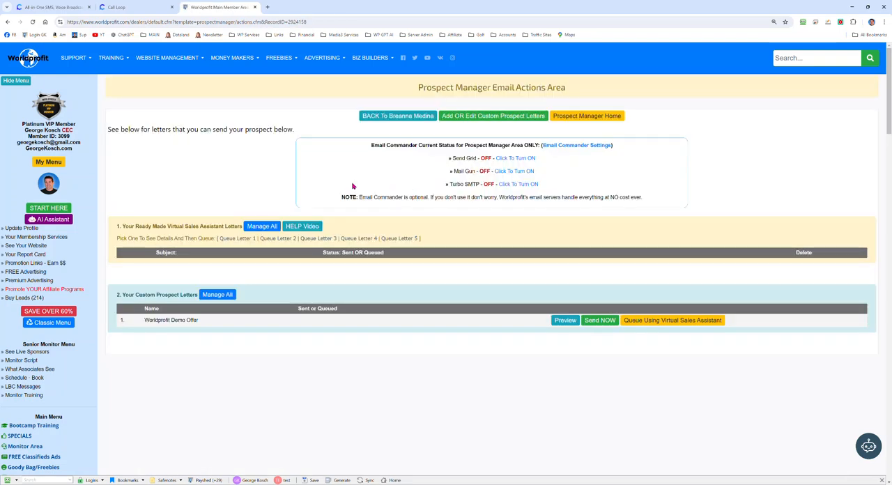
pyautogui.click(397, 115)
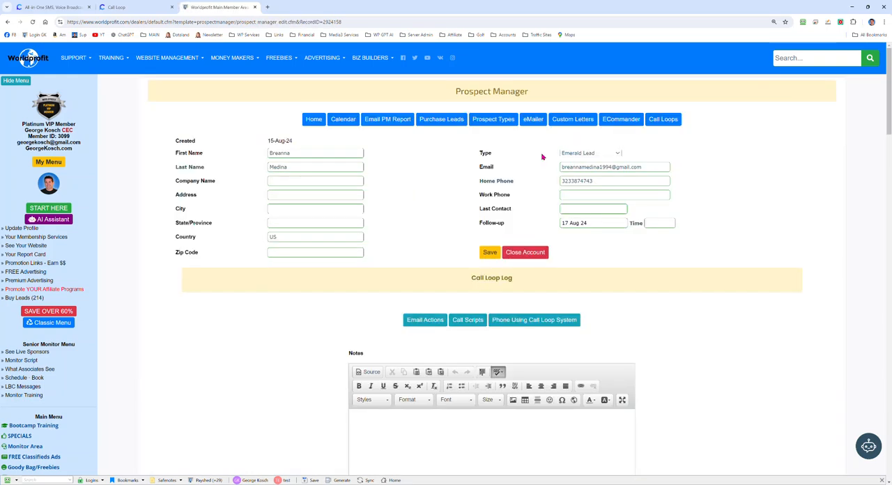
# - Bring up the Phone Using Call Loop System options for this prospect
pyautogui.scroll(-3)
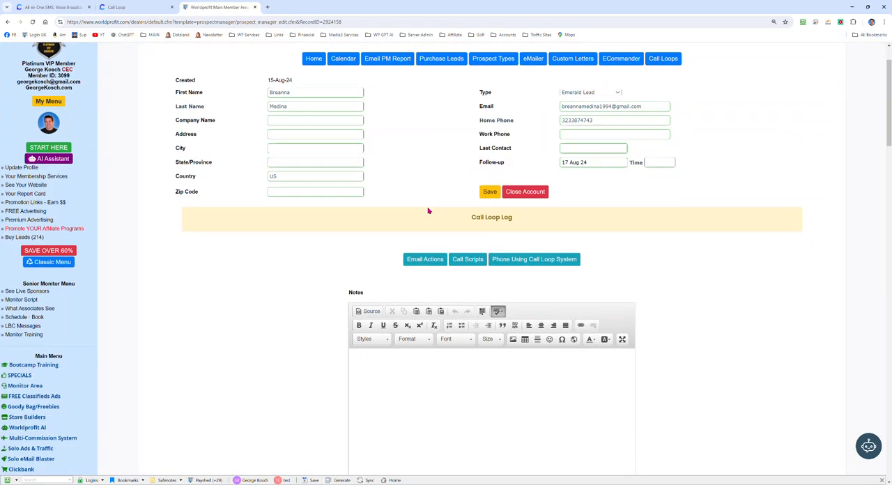
pyautogui.scroll(-3)
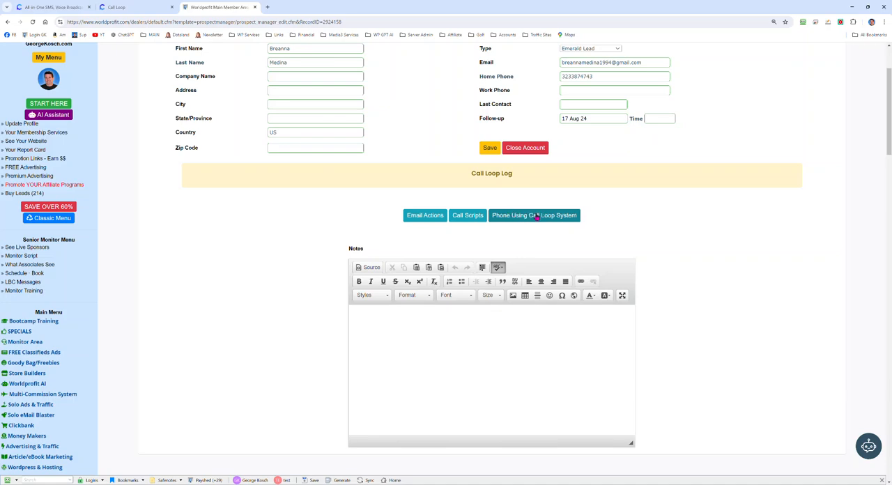
pyautogui.click(534, 215)
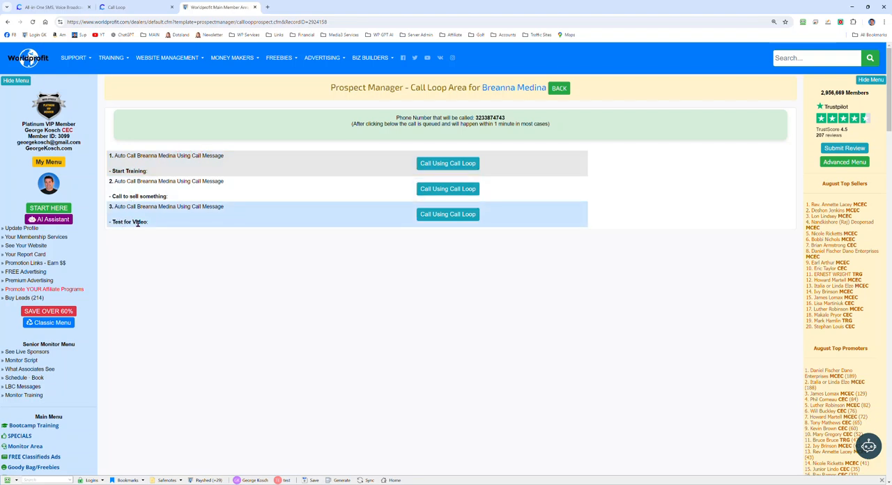
pyautogui.doubleClick(128, 221)
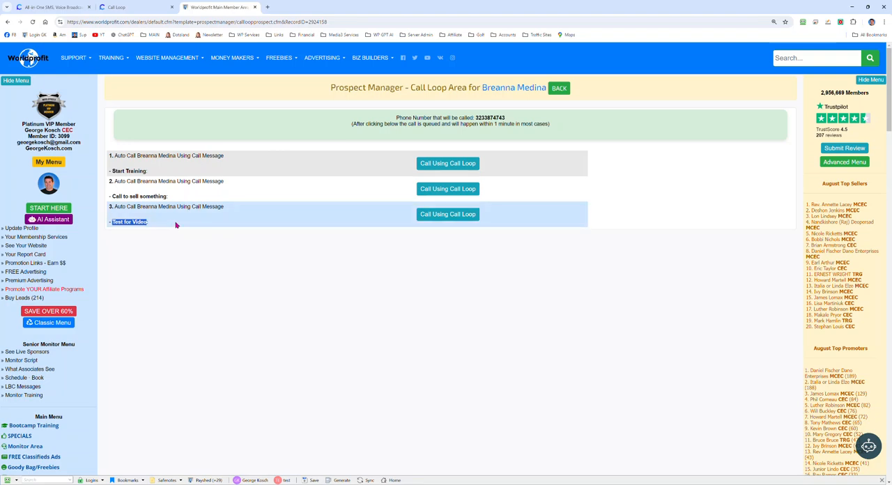
pyautogui.moveTo(195, 217)
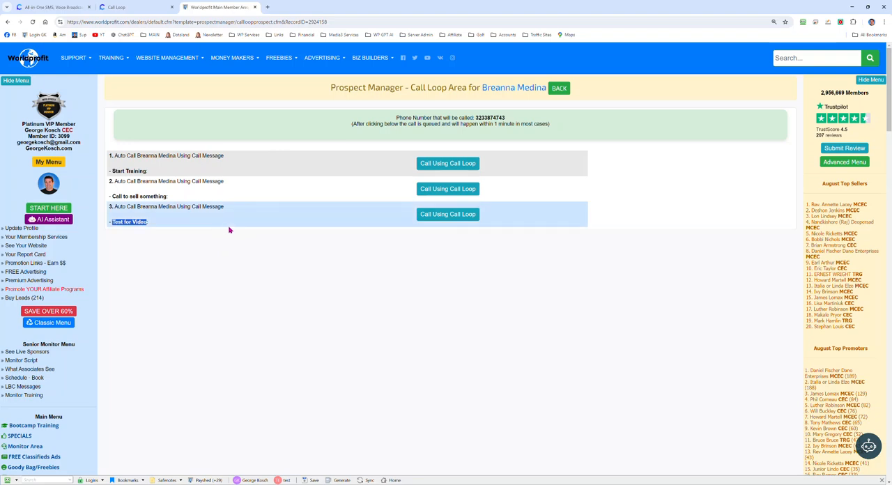
pyautogui.moveTo(237, 220)
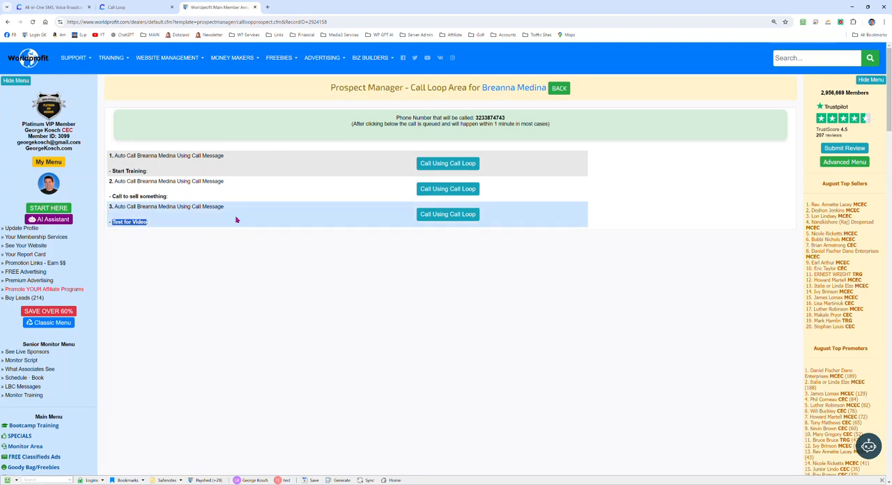
pyautogui.moveTo(237, 218)
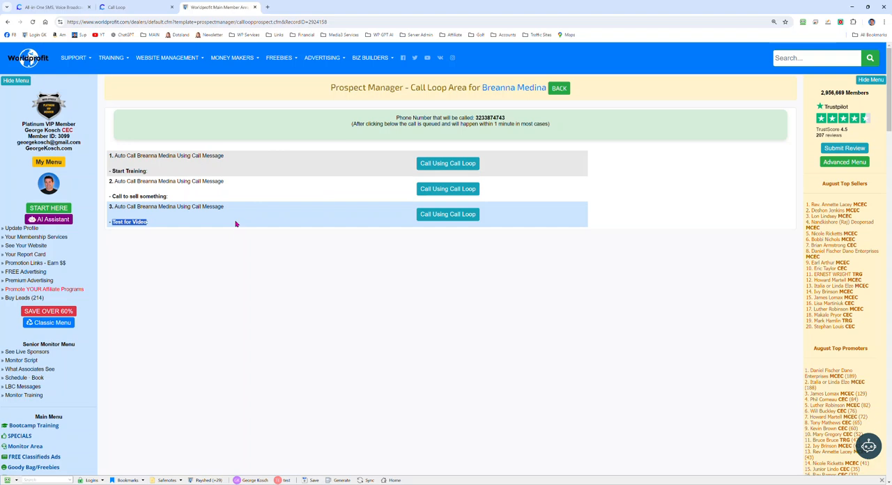
pyautogui.moveTo(237, 221)
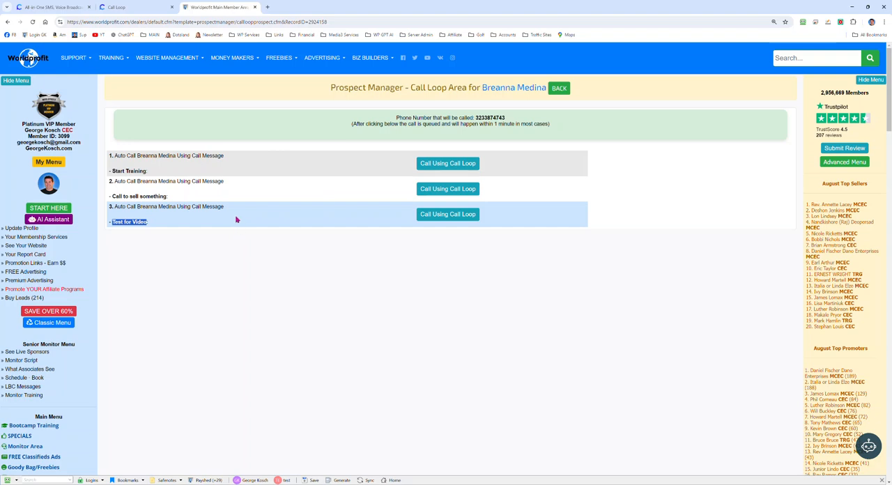
pyautogui.moveTo(270, 218)
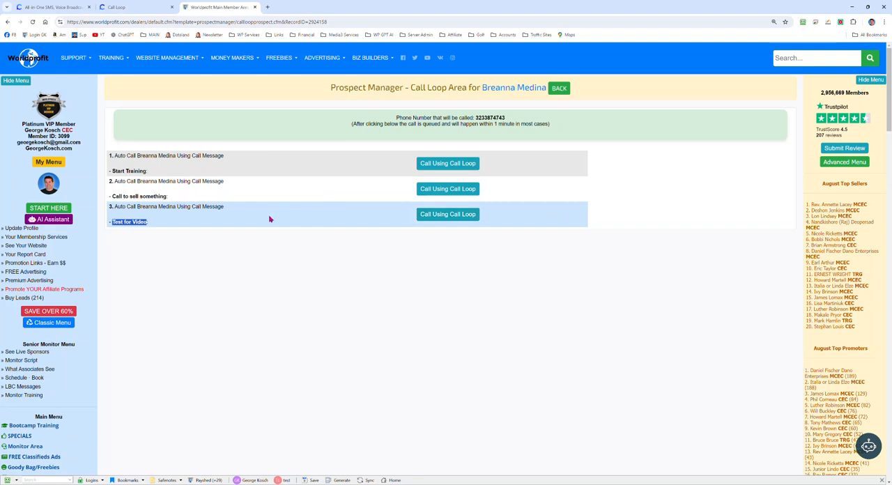
pyautogui.moveTo(259, 224)
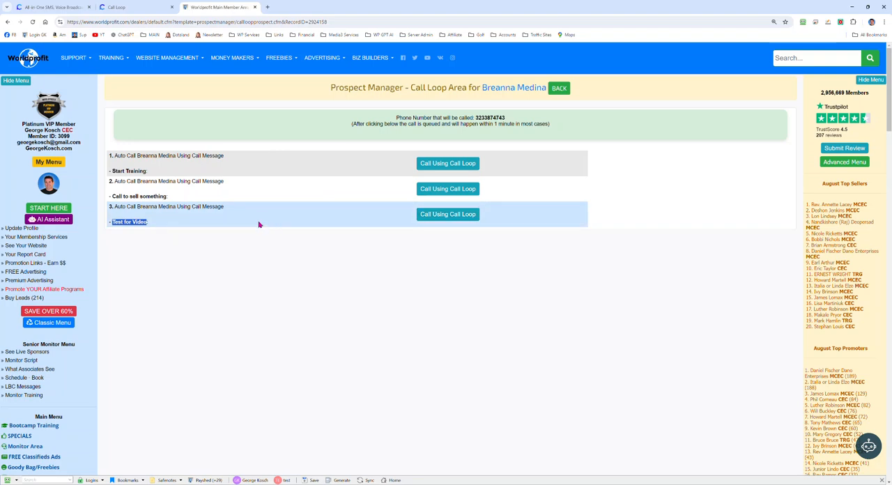
pyautogui.moveTo(297, 165)
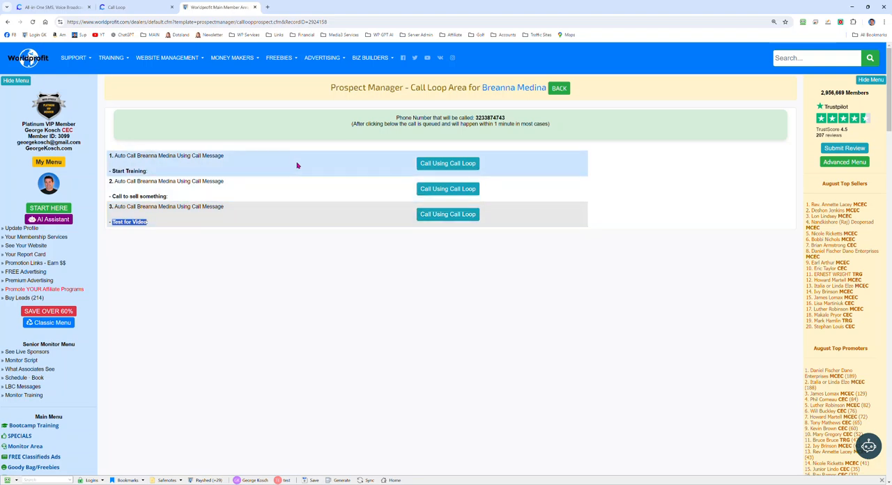
pyautogui.moveTo(279, 170)
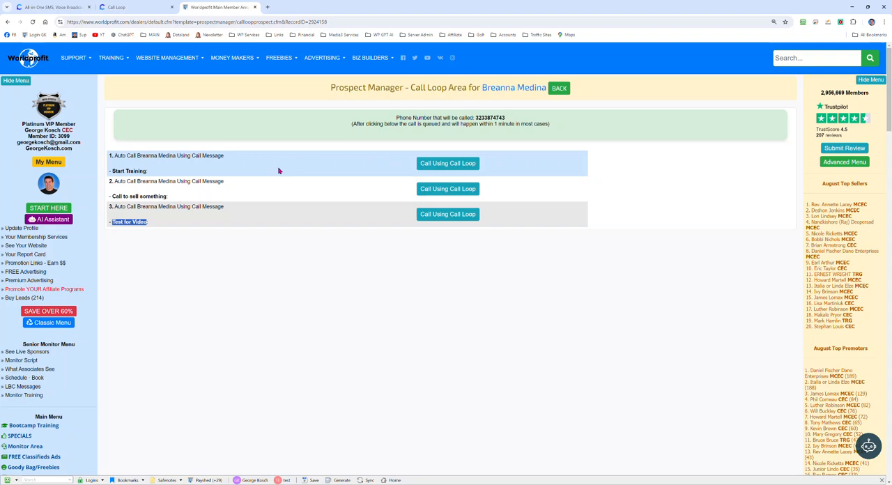
pyautogui.moveTo(282, 145)
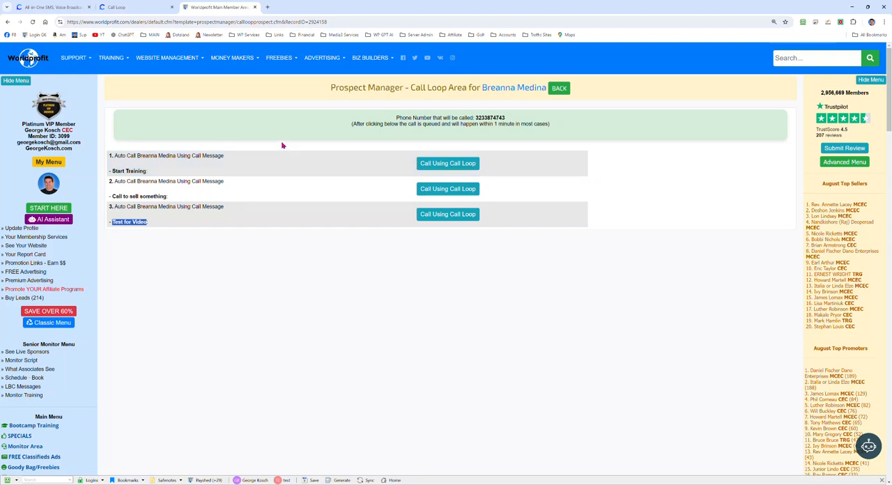
pyautogui.moveTo(286, 151)
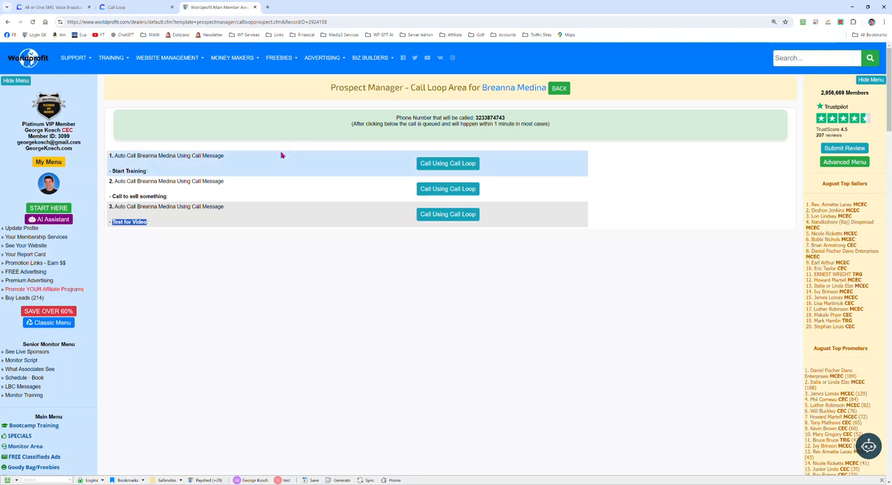
pyautogui.moveTo(268, 159)
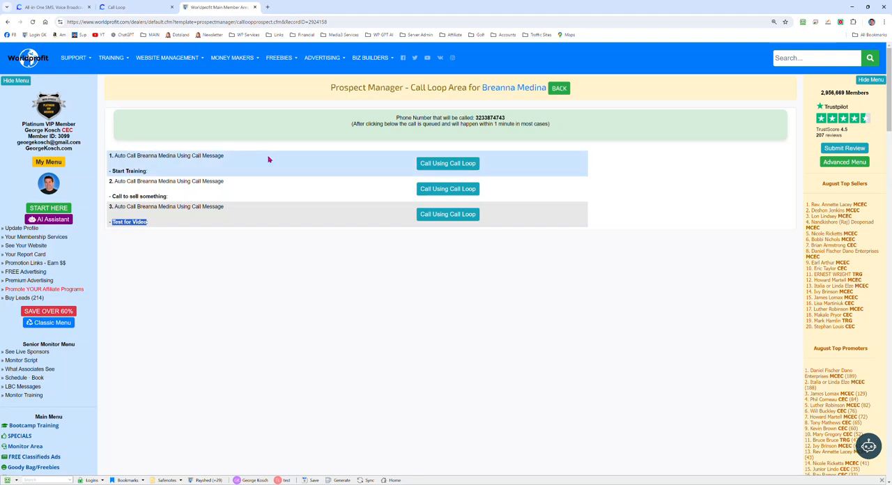
pyautogui.moveTo(229, 164)
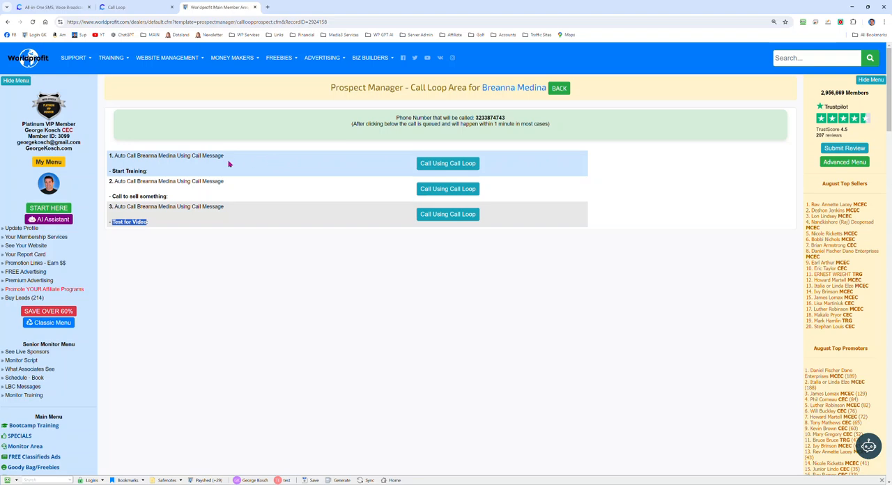